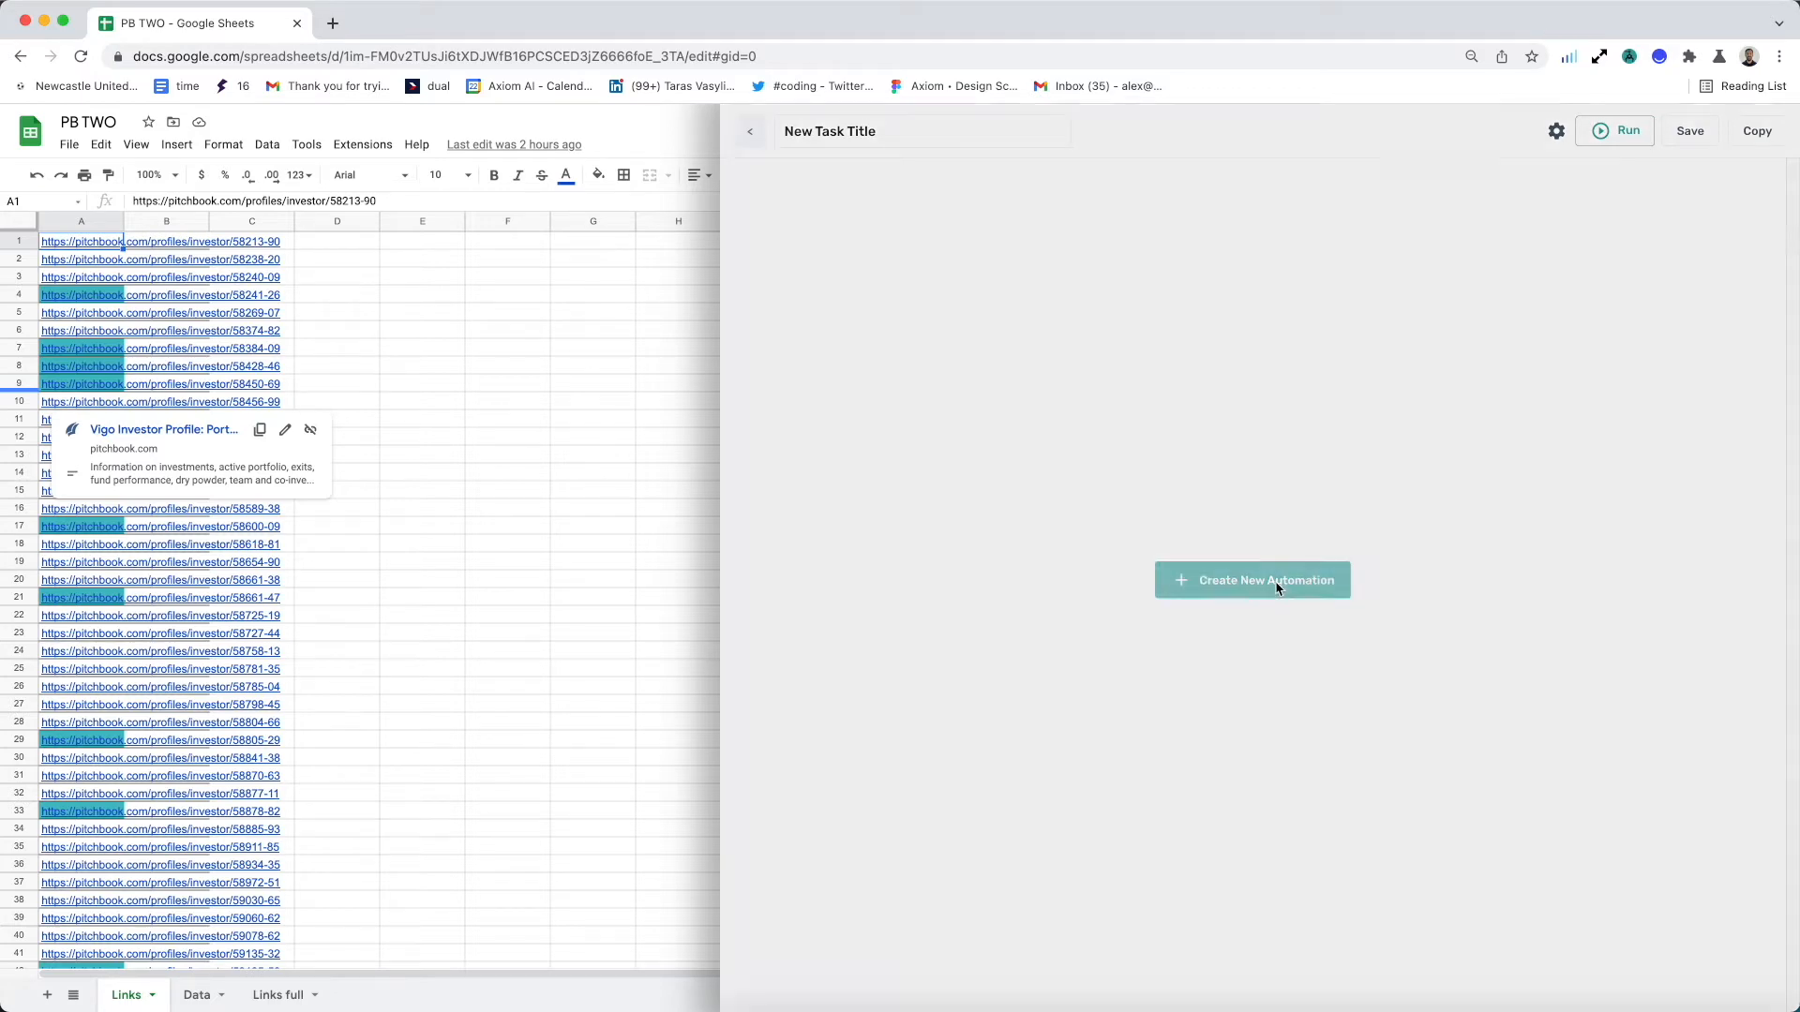
# Step: Create a new automation so the recommended-steps catalogue appears
pyautogui.click(1252, 580)
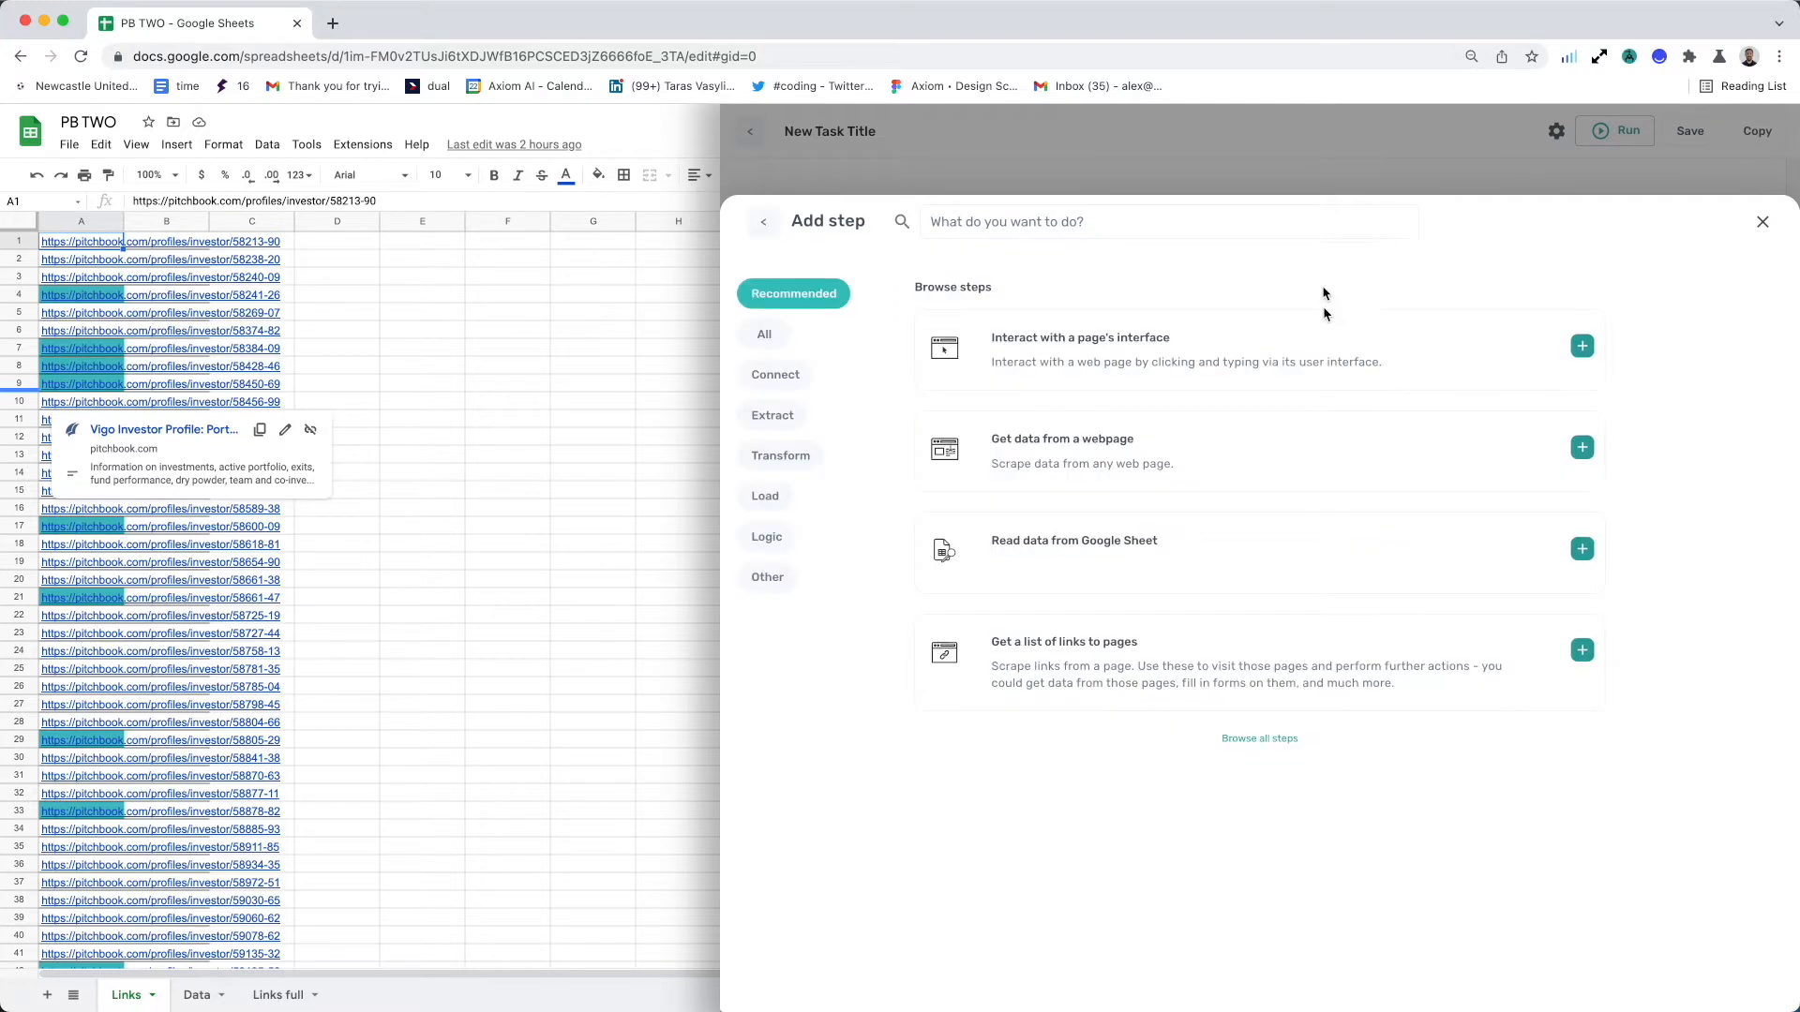
pyautogui.moveTo(1221, 559)
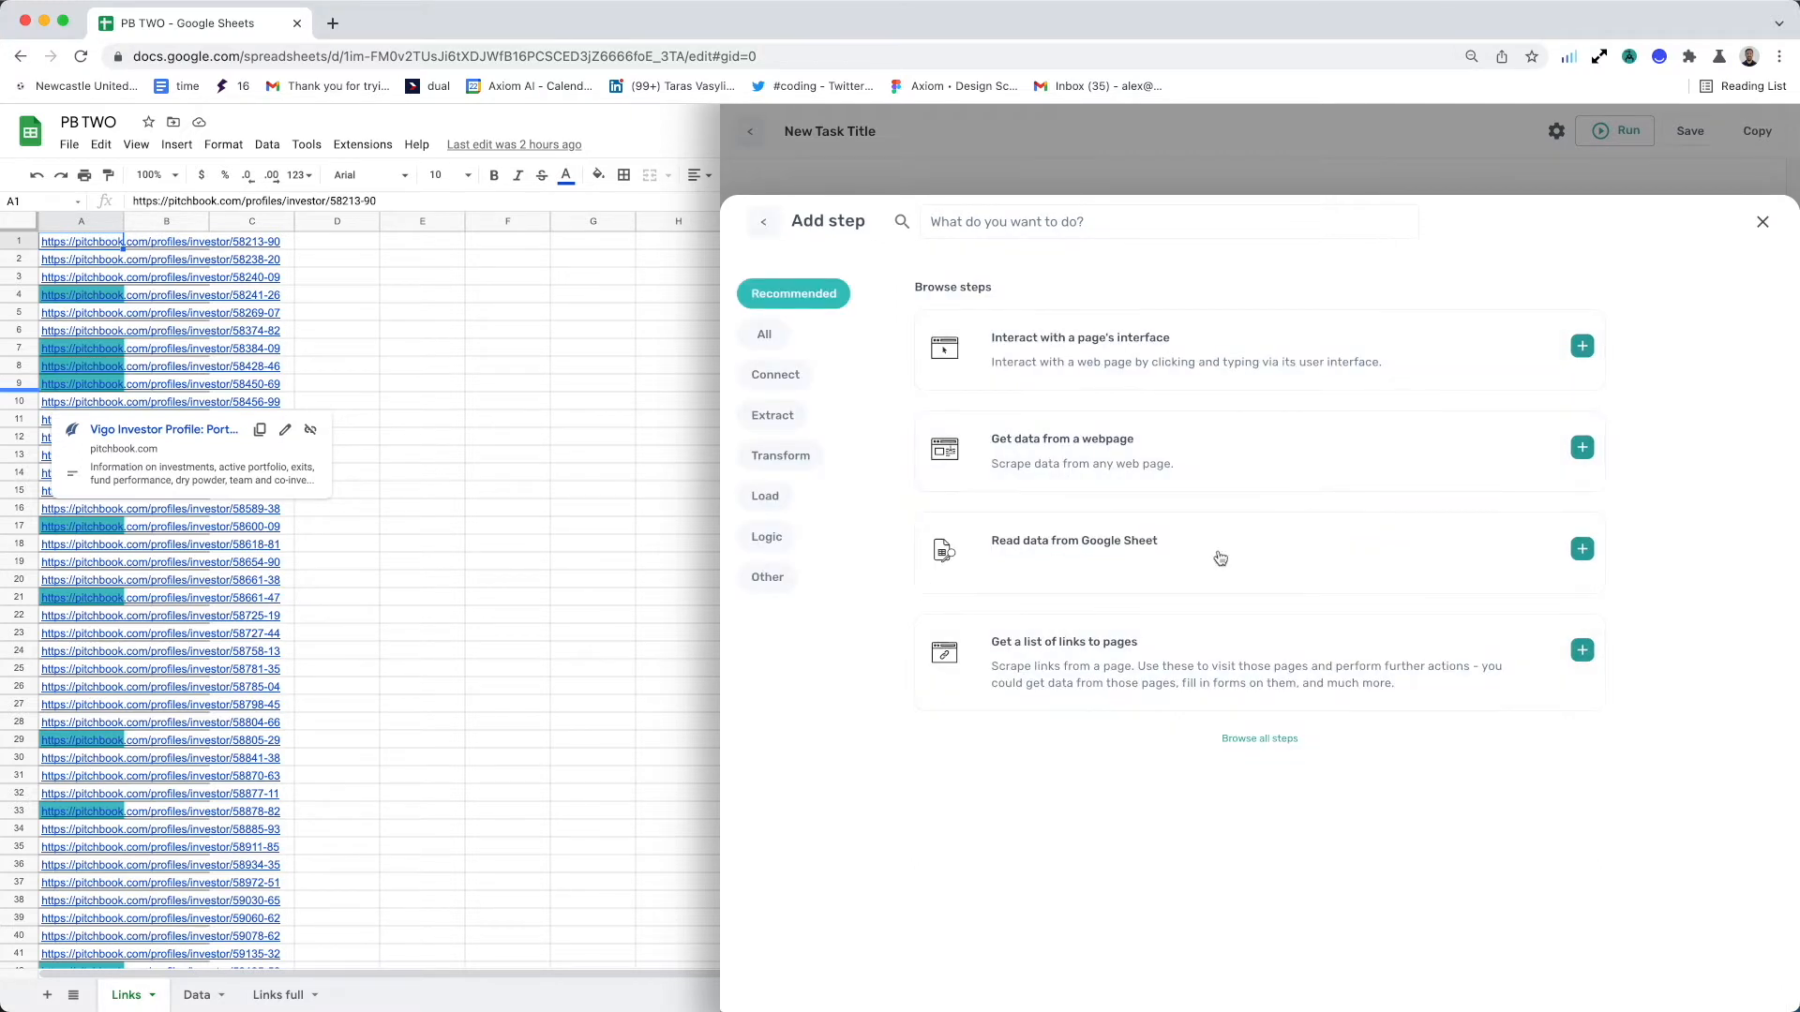
pyautogui.moveTo(1202, 545)
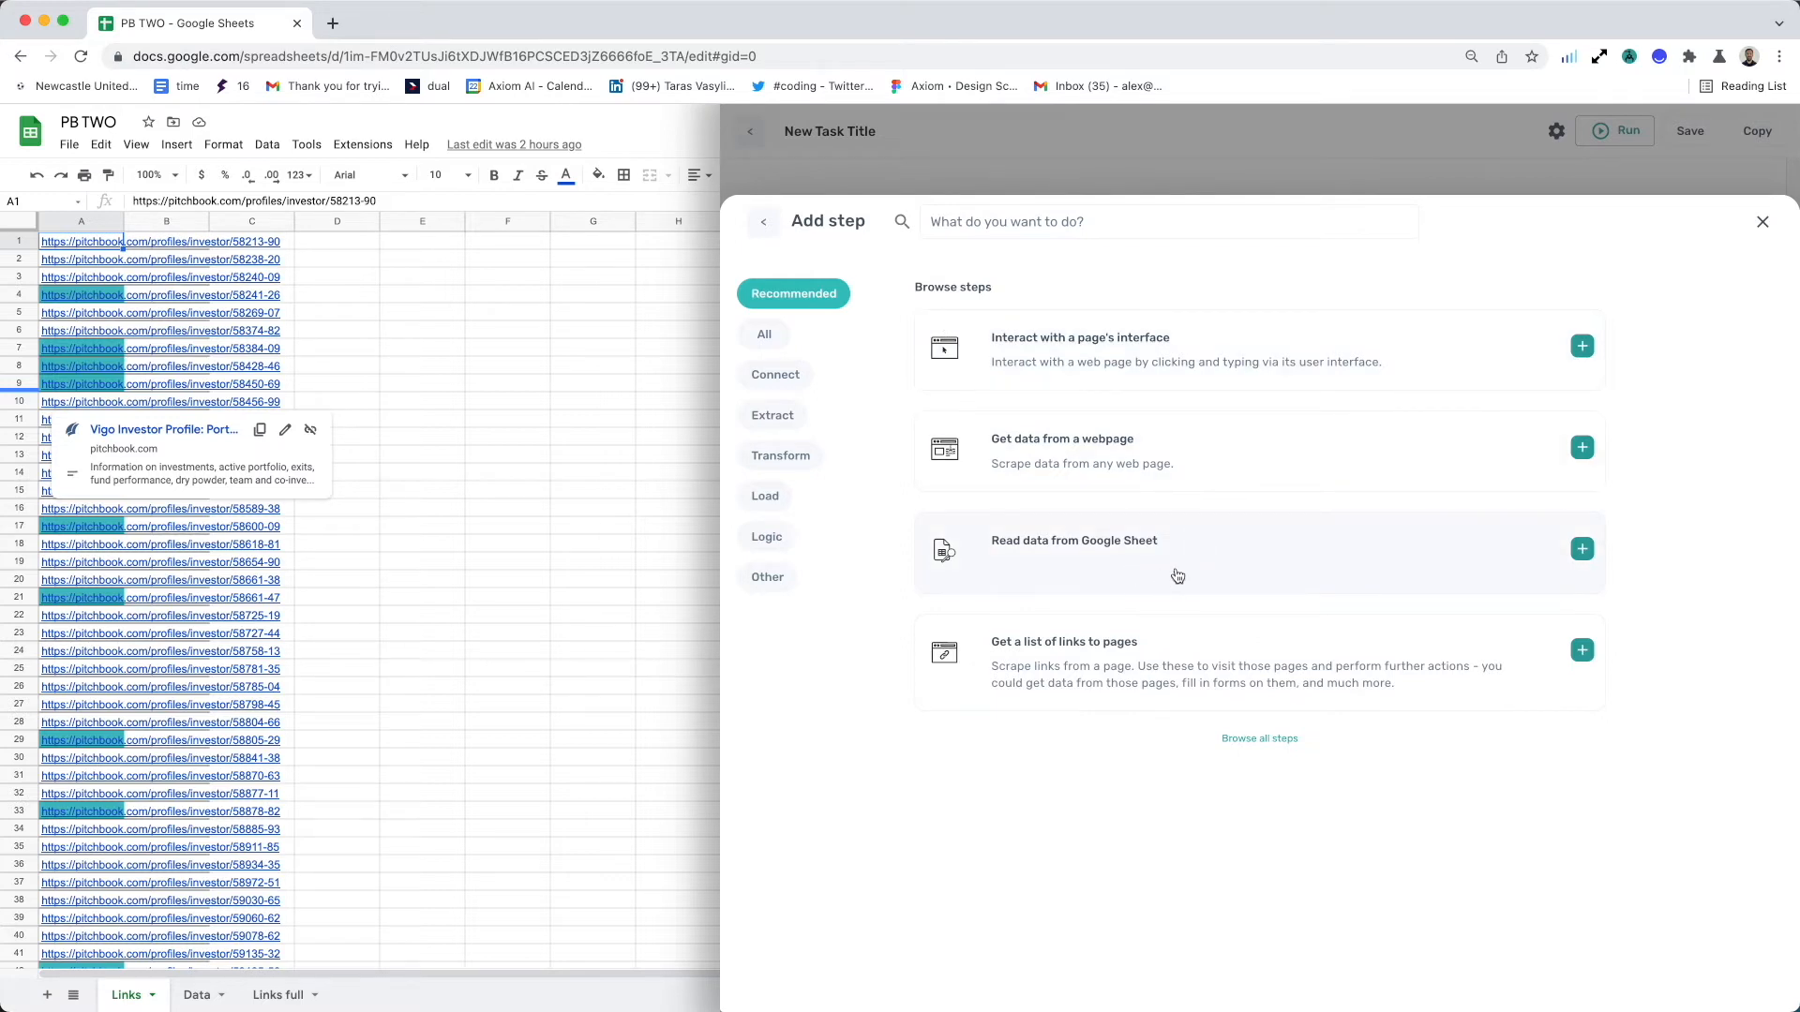
# Step: Add a 'Read data from Google Sheet' step sourced from the PB TWO spreadsheet's Links sheet
pyautogui.click(1582, 550)
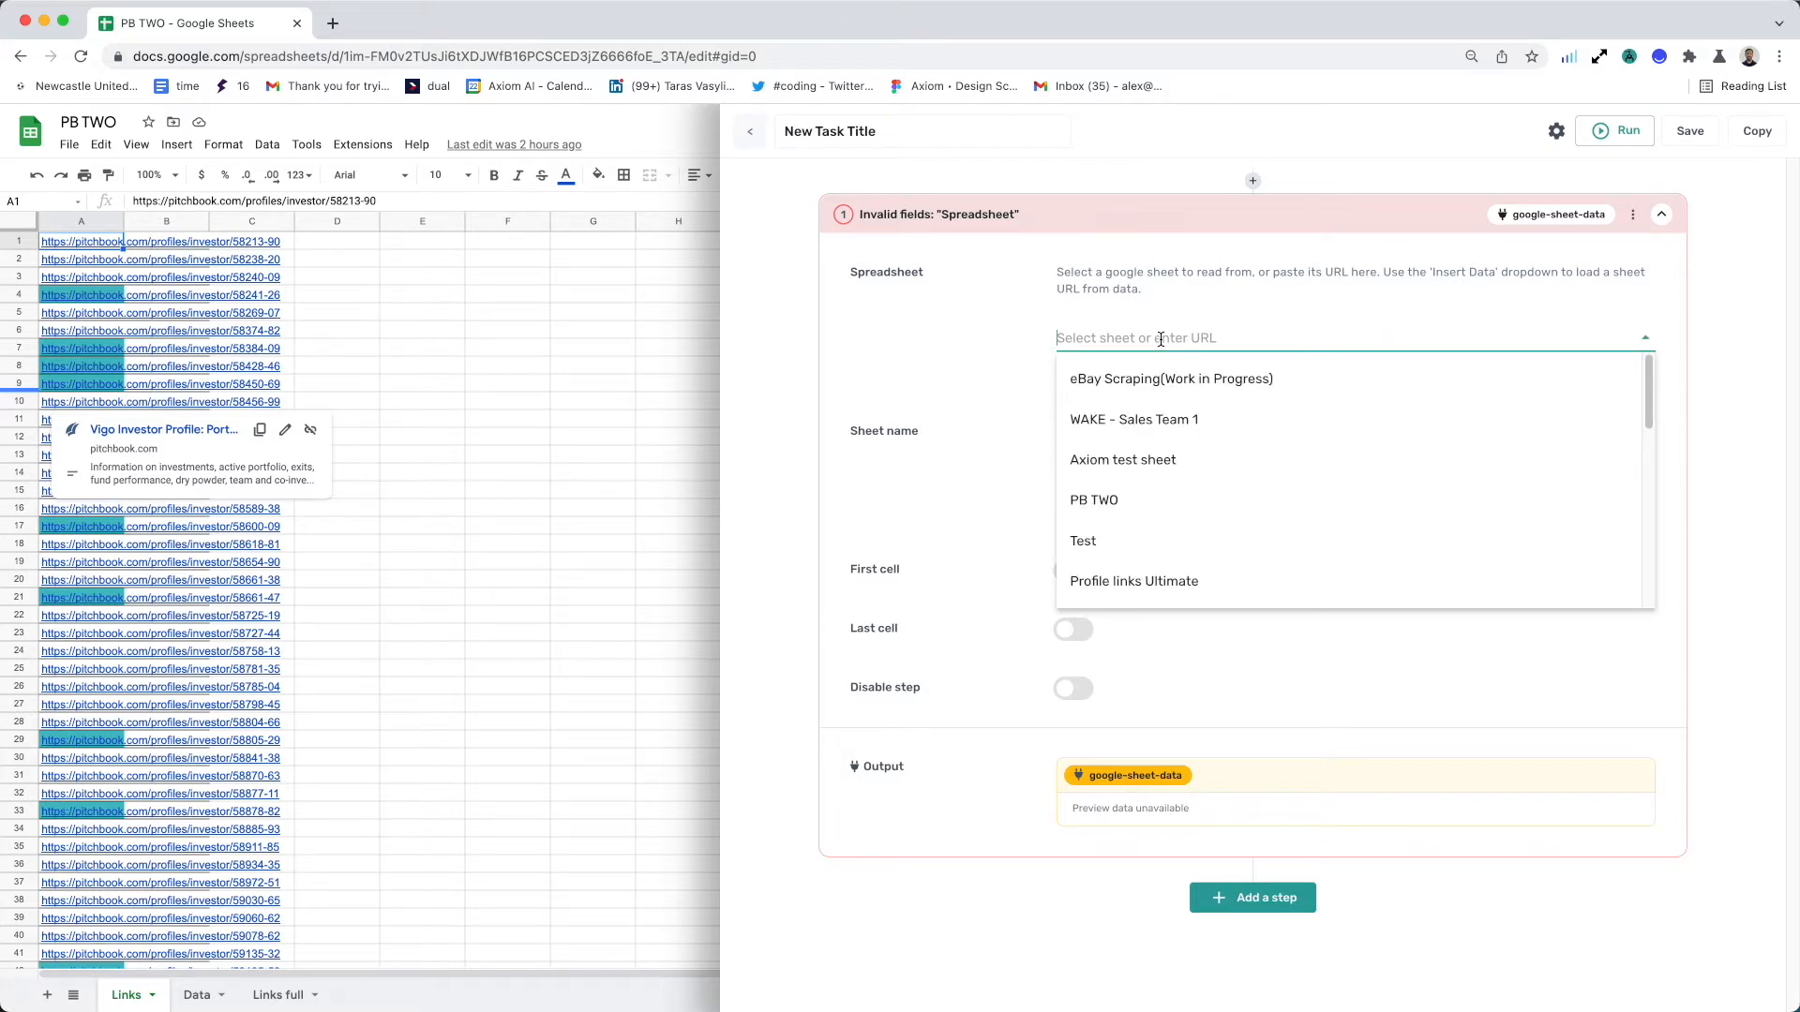
pyautogui.write('PB')
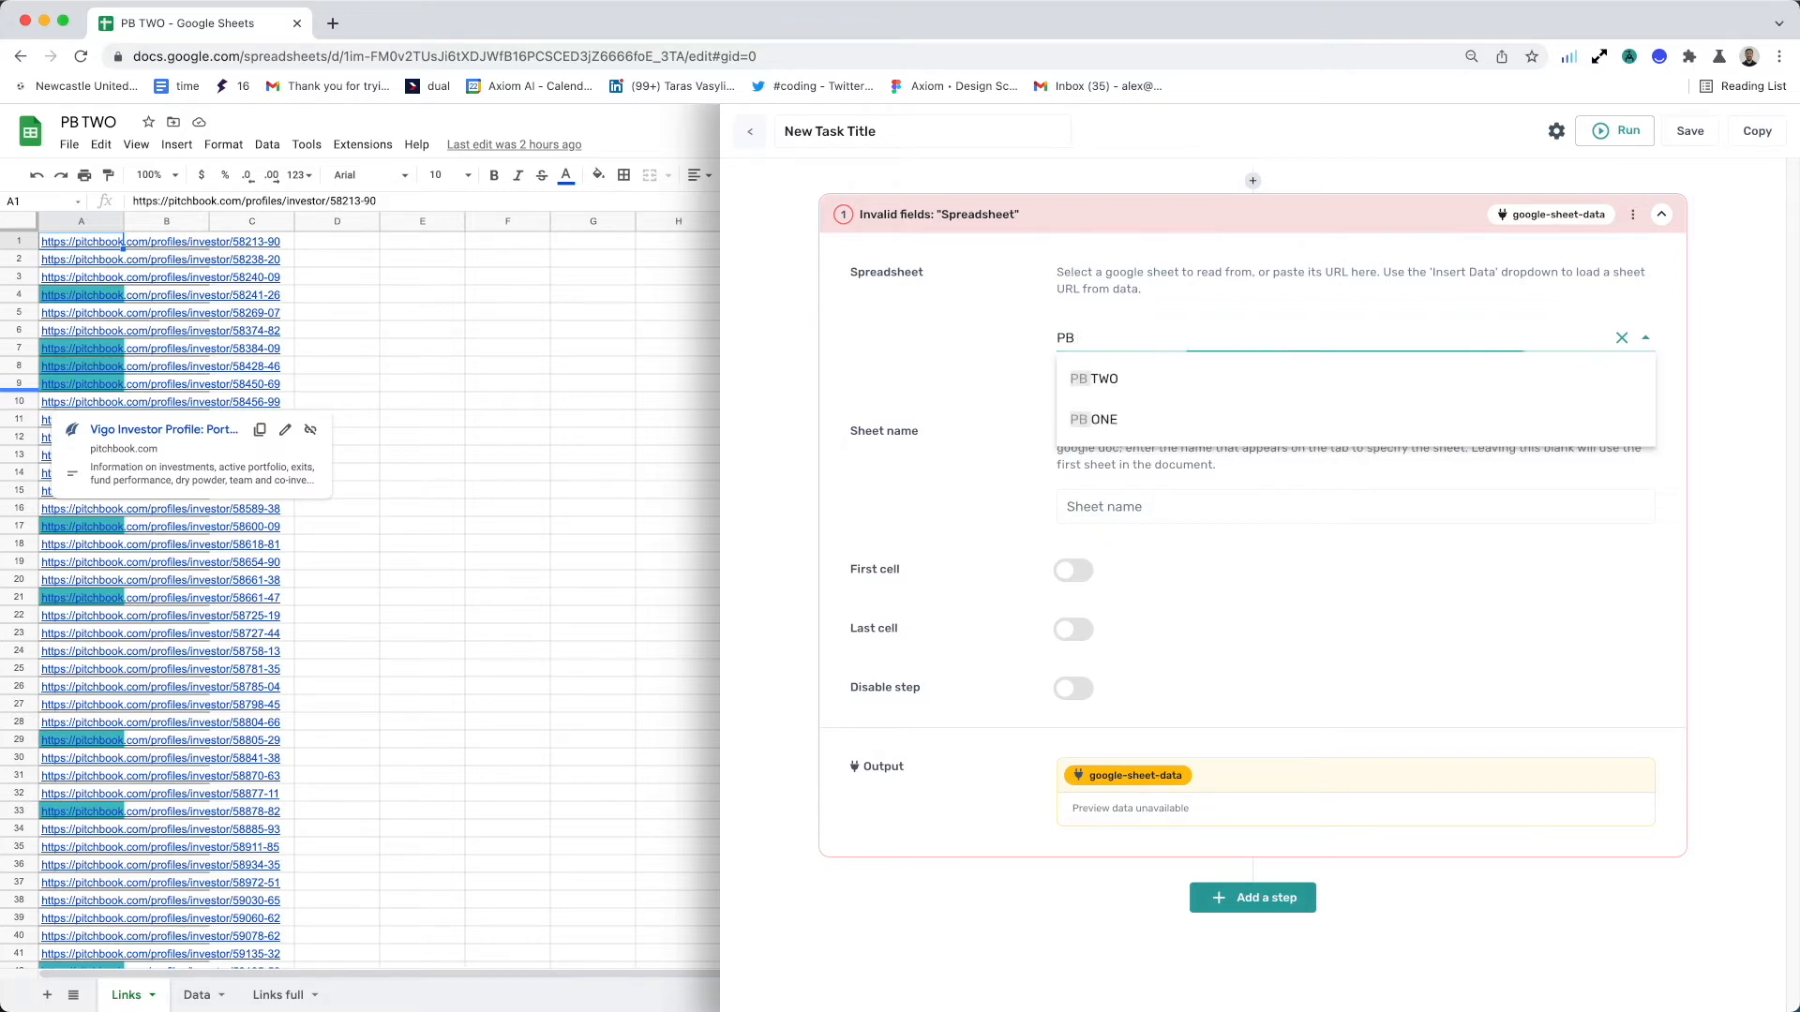
pyautogui.click(1093, 379)
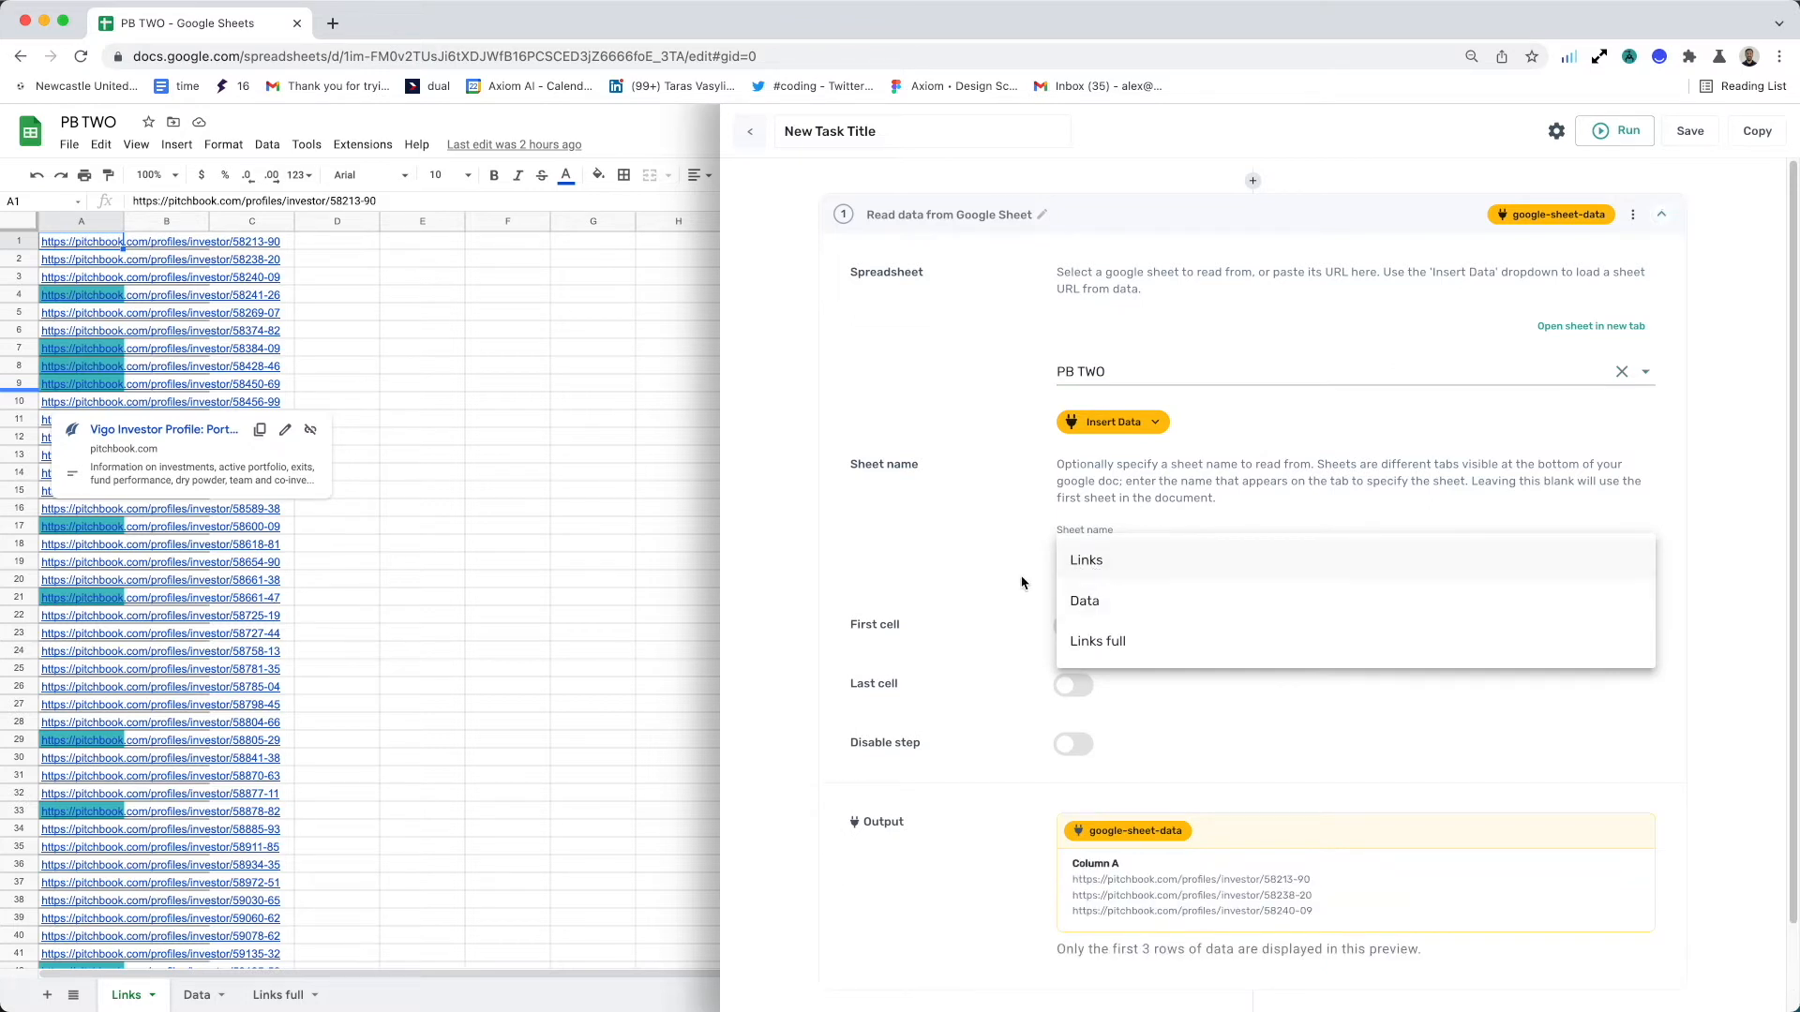
pyautogui.moveTo(1086, 561)
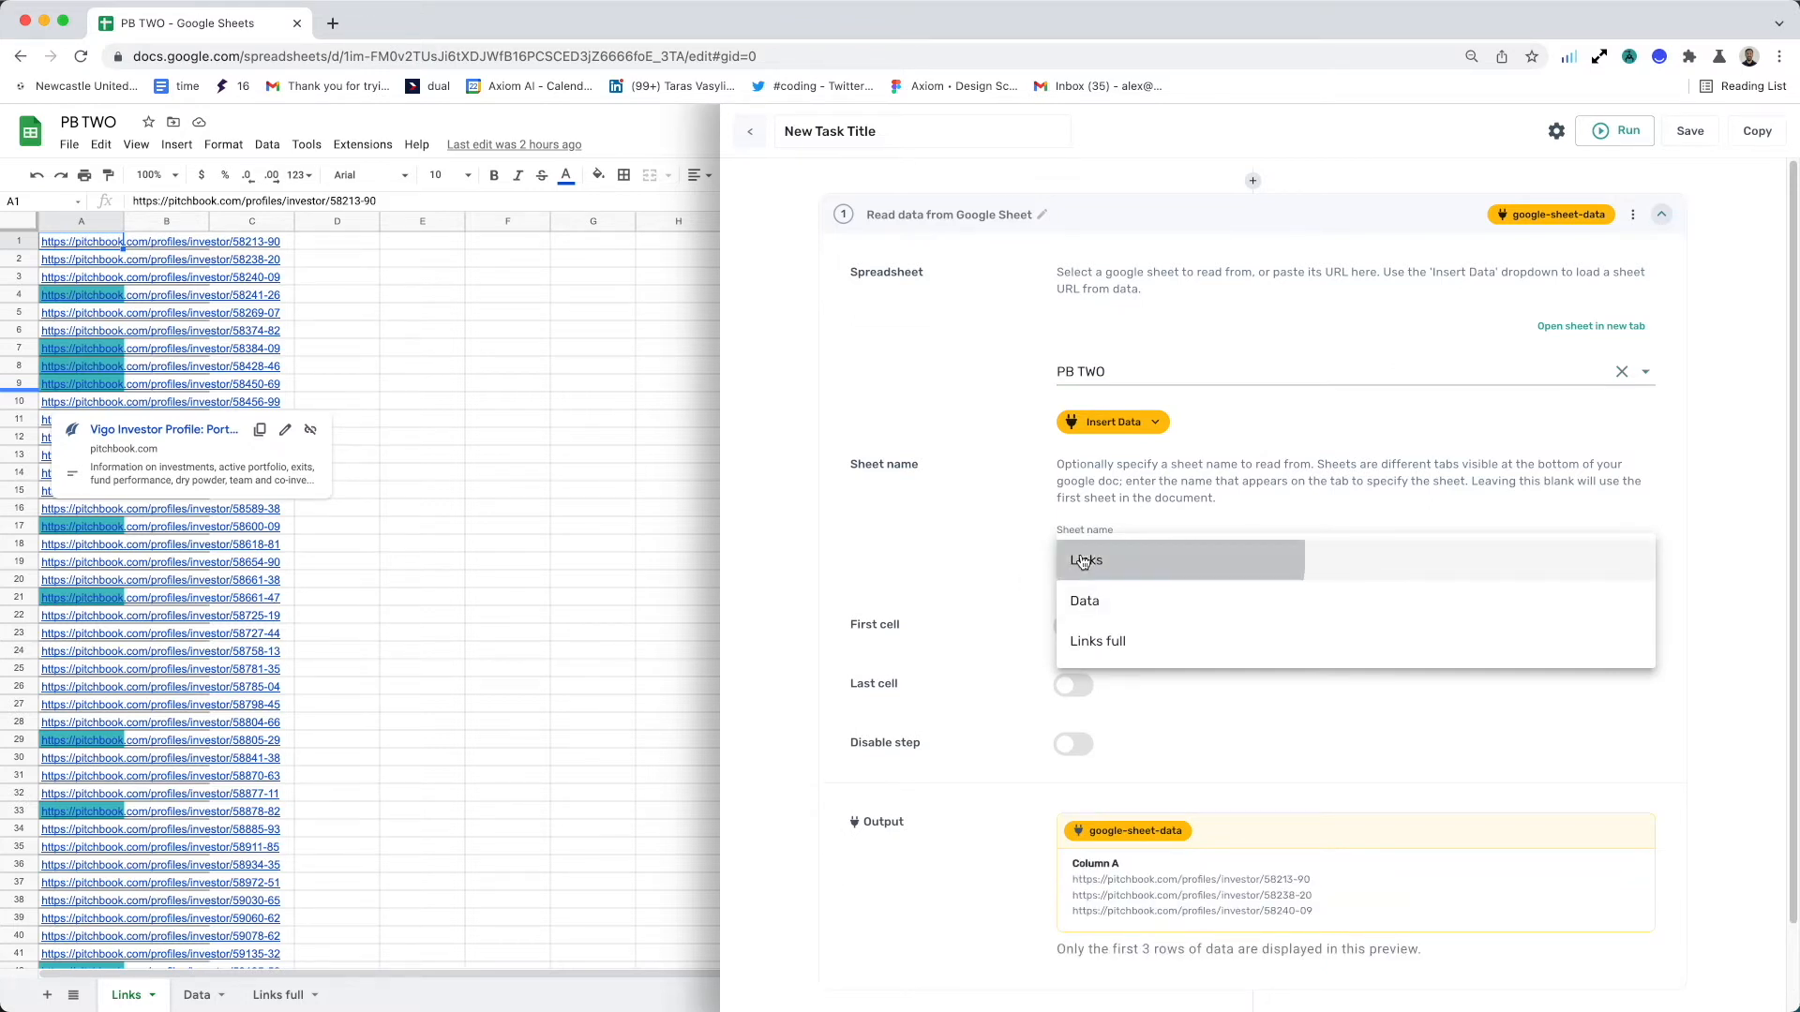
pyautogui.click(1086, 561)
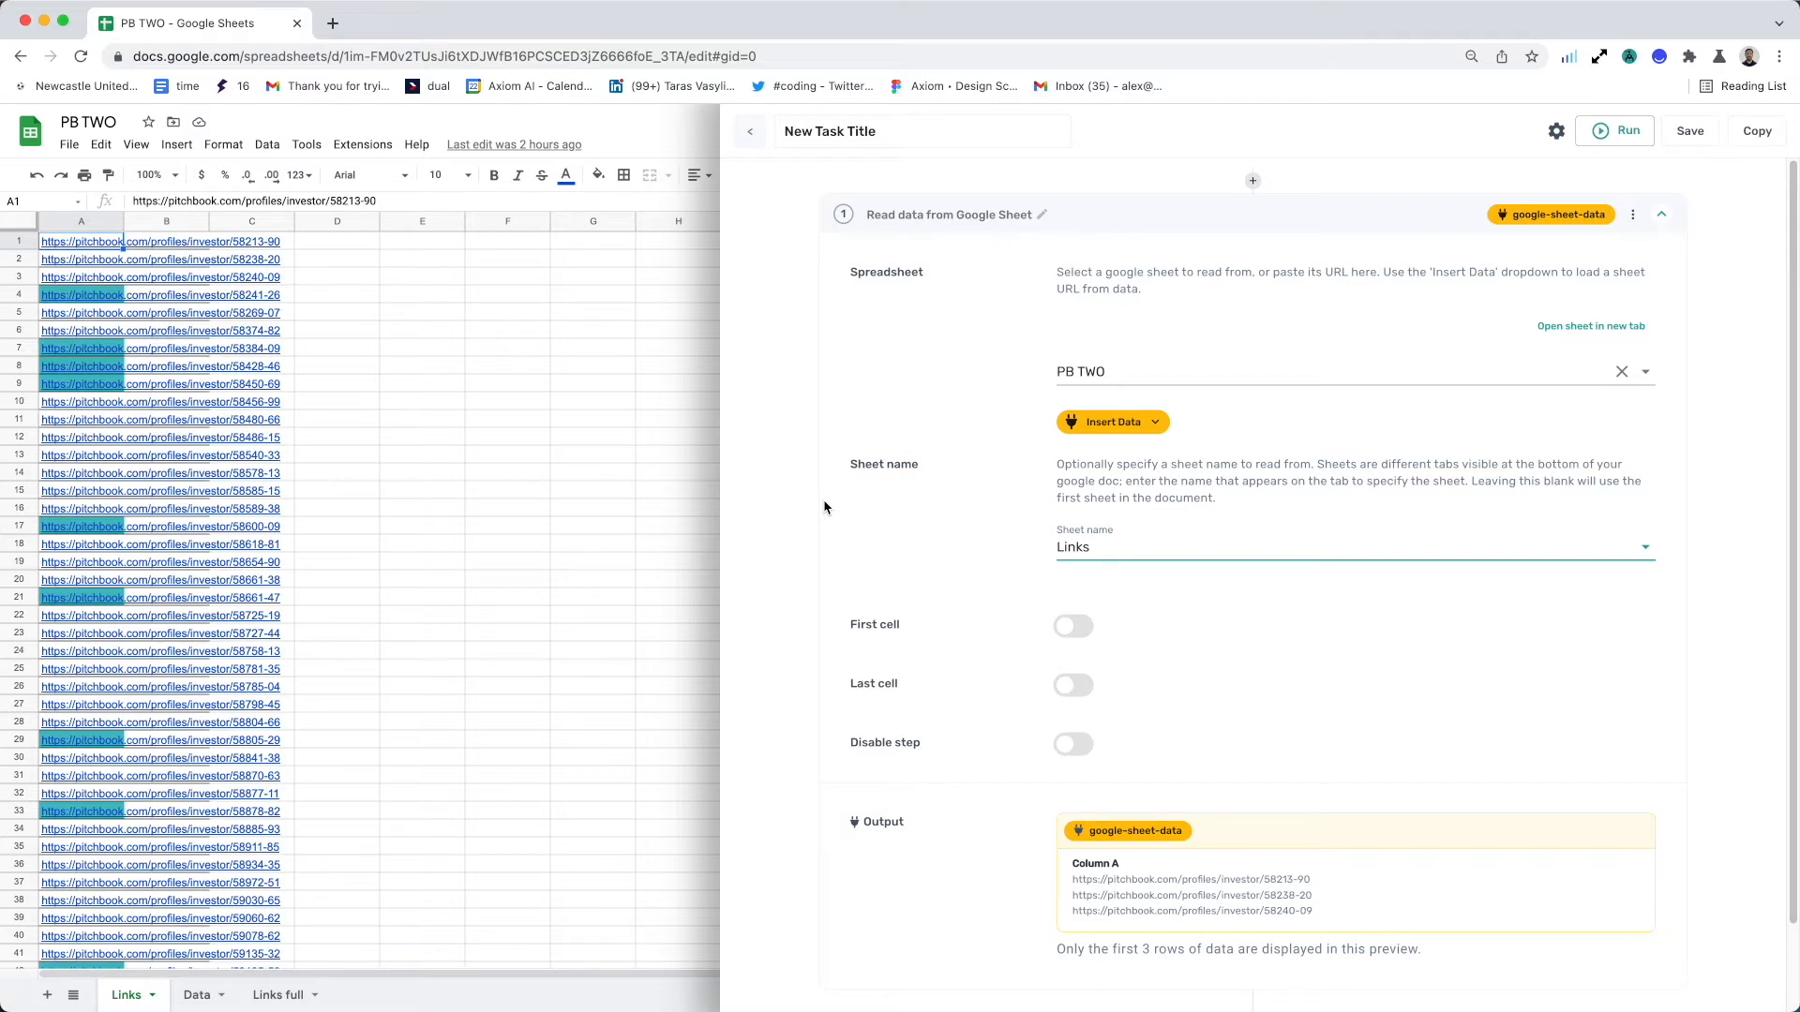
pyautogui.scroll(-3)
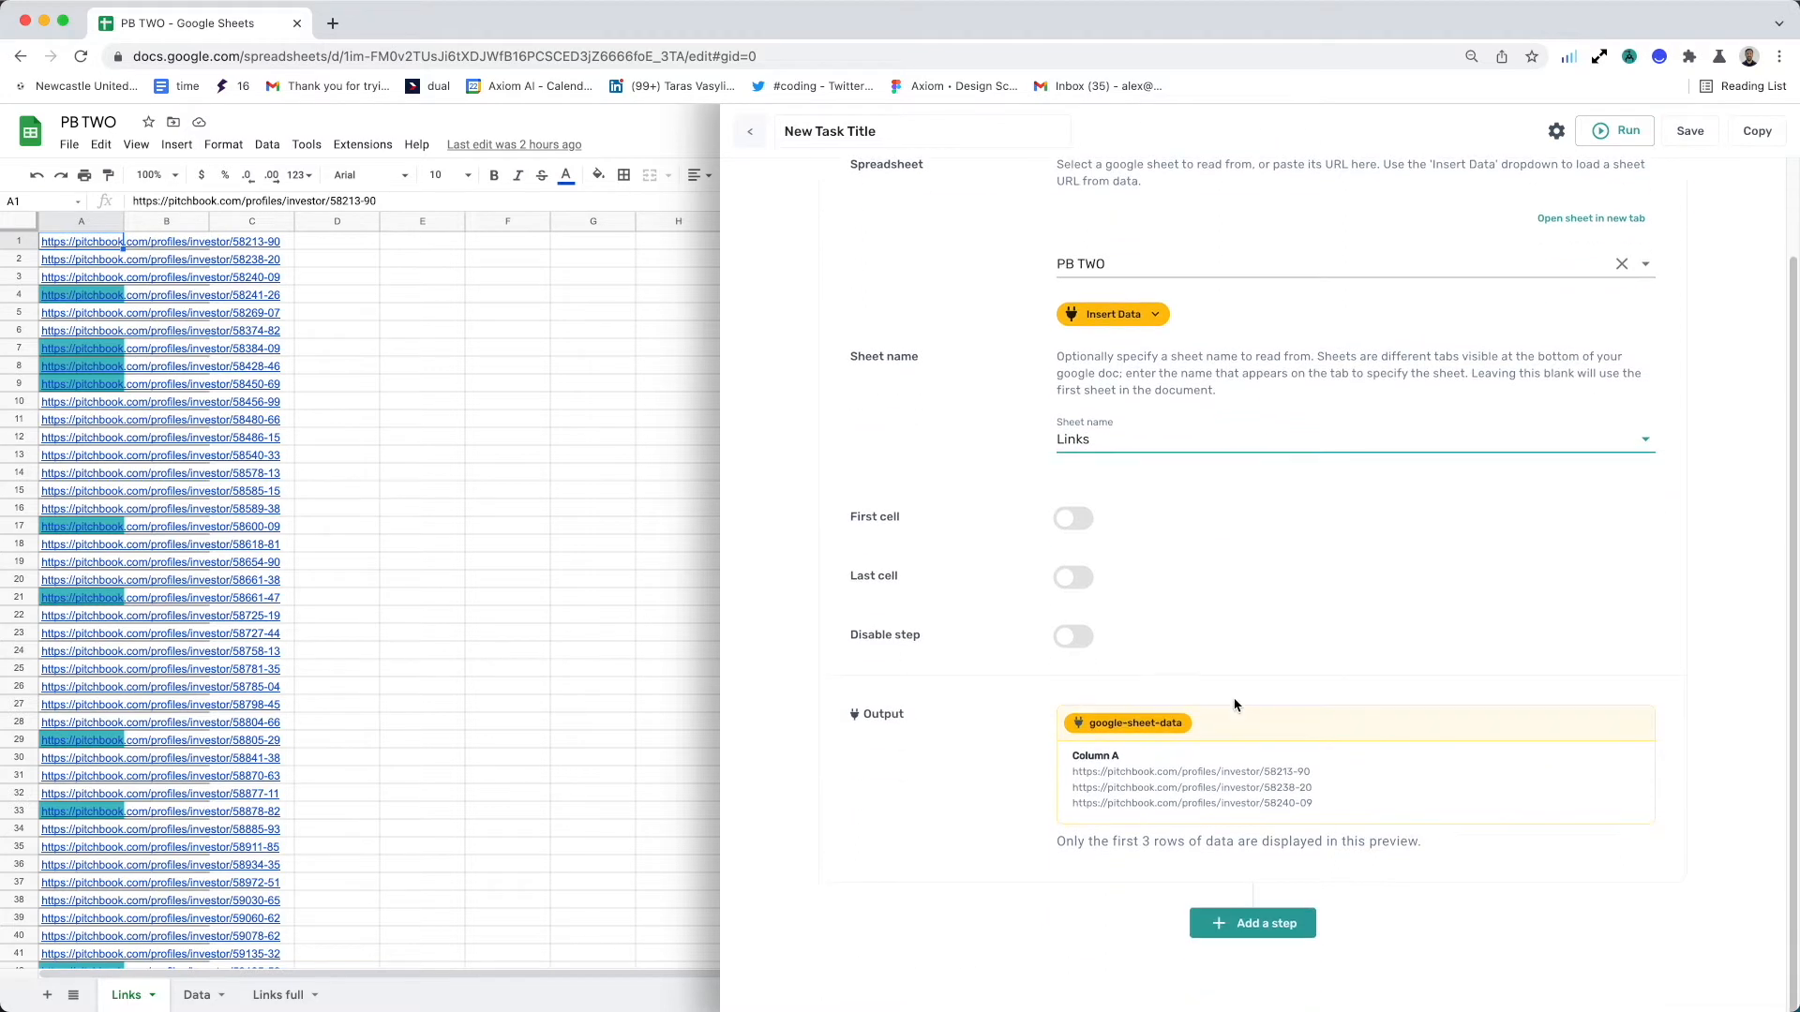
pyautogui.moveTo(976, 705)
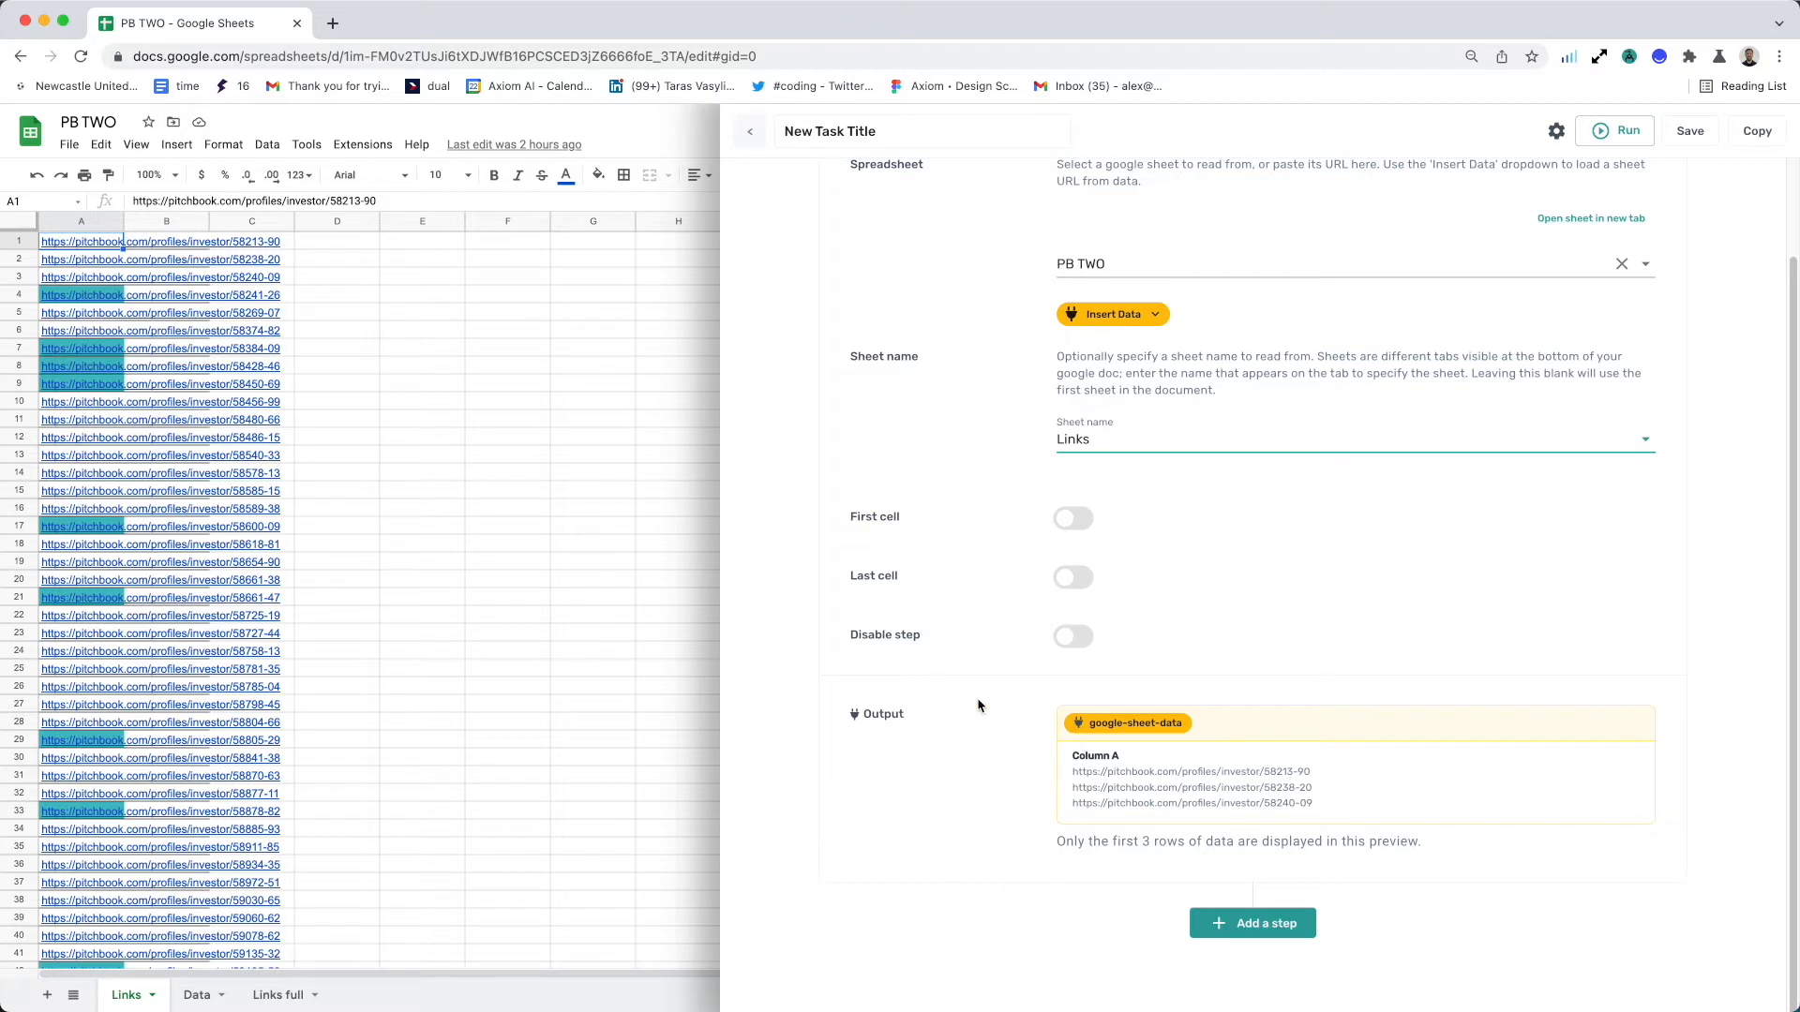
pyautogui.moveTo(1239, 840)
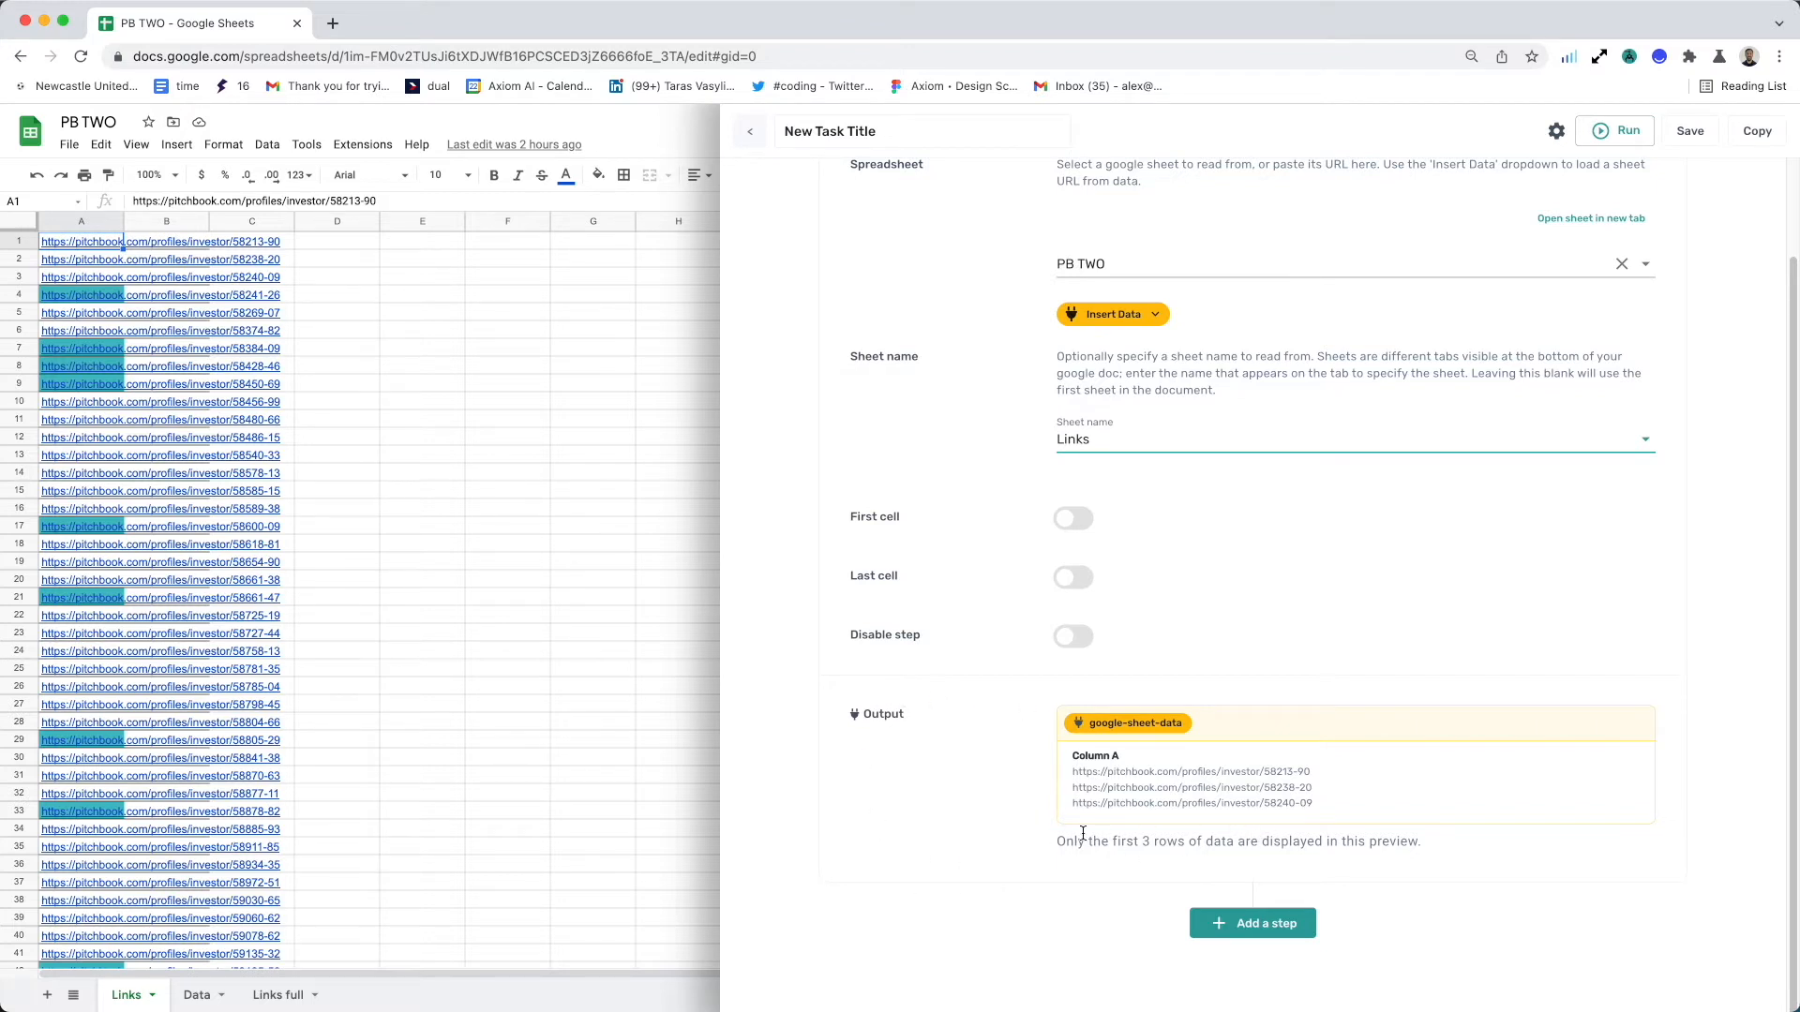
pyautogui.moveTo(1232, 711)
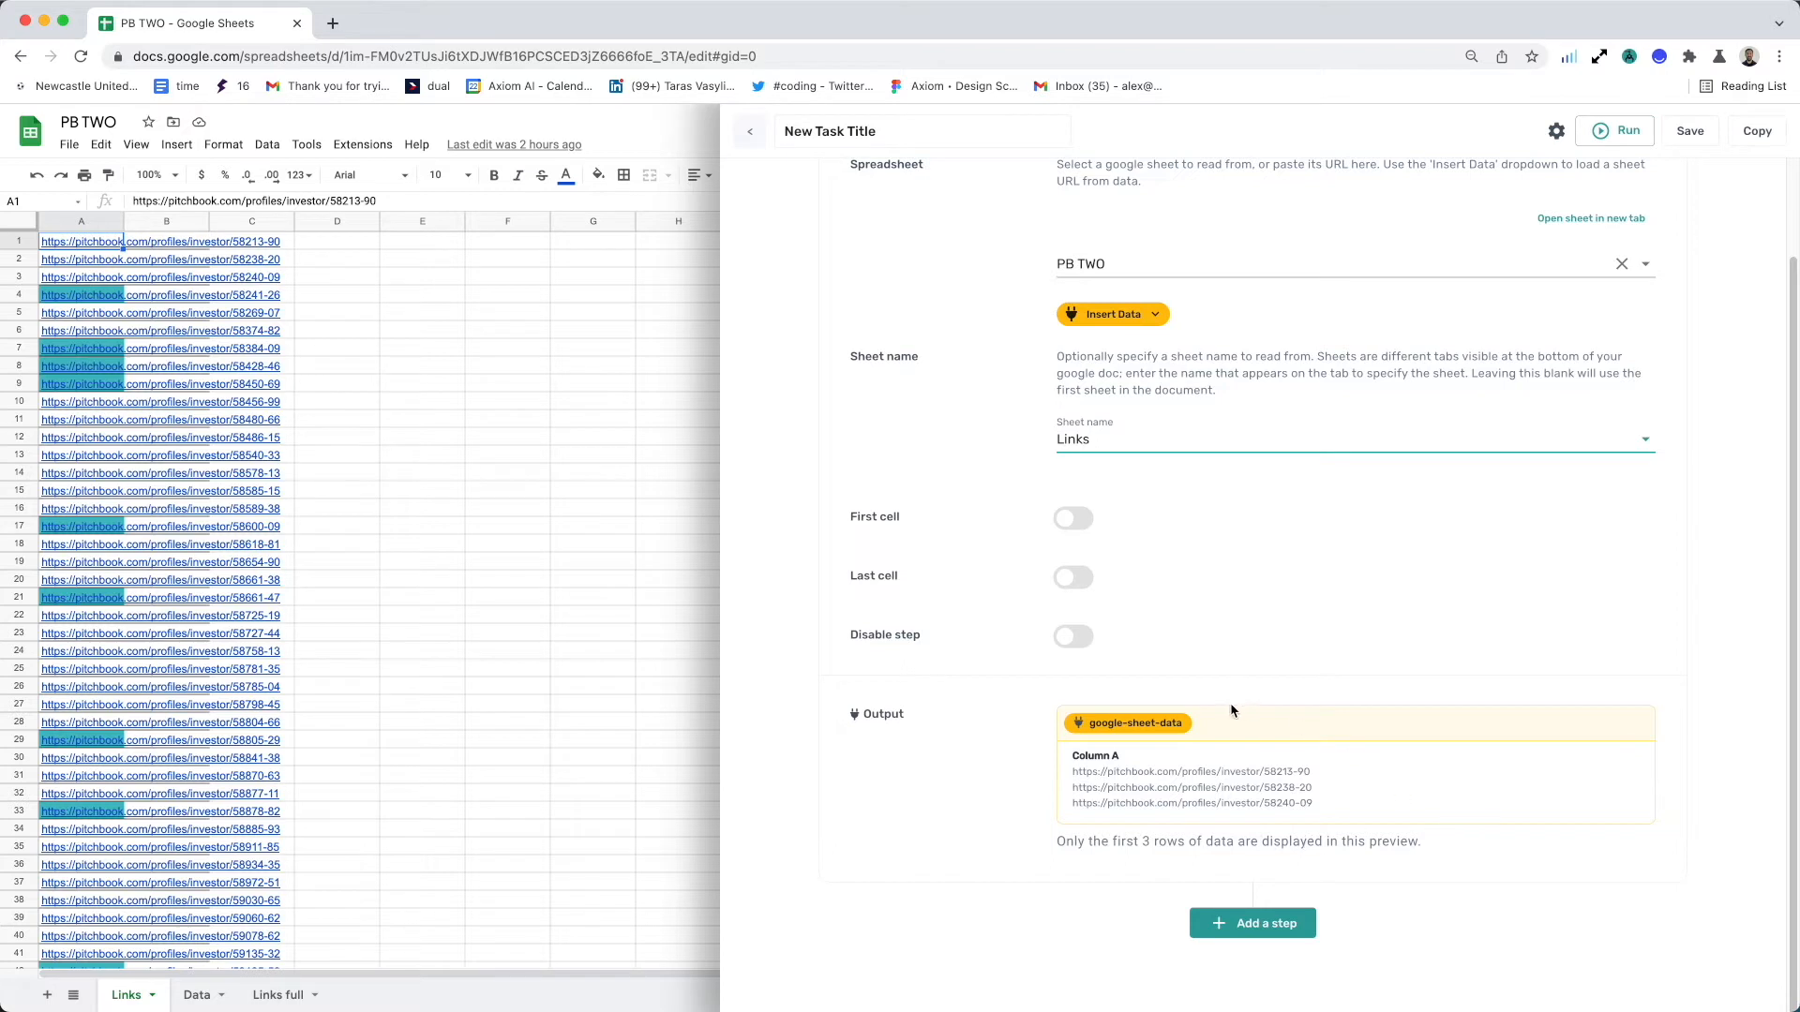
pyautogui.scroll(-3)
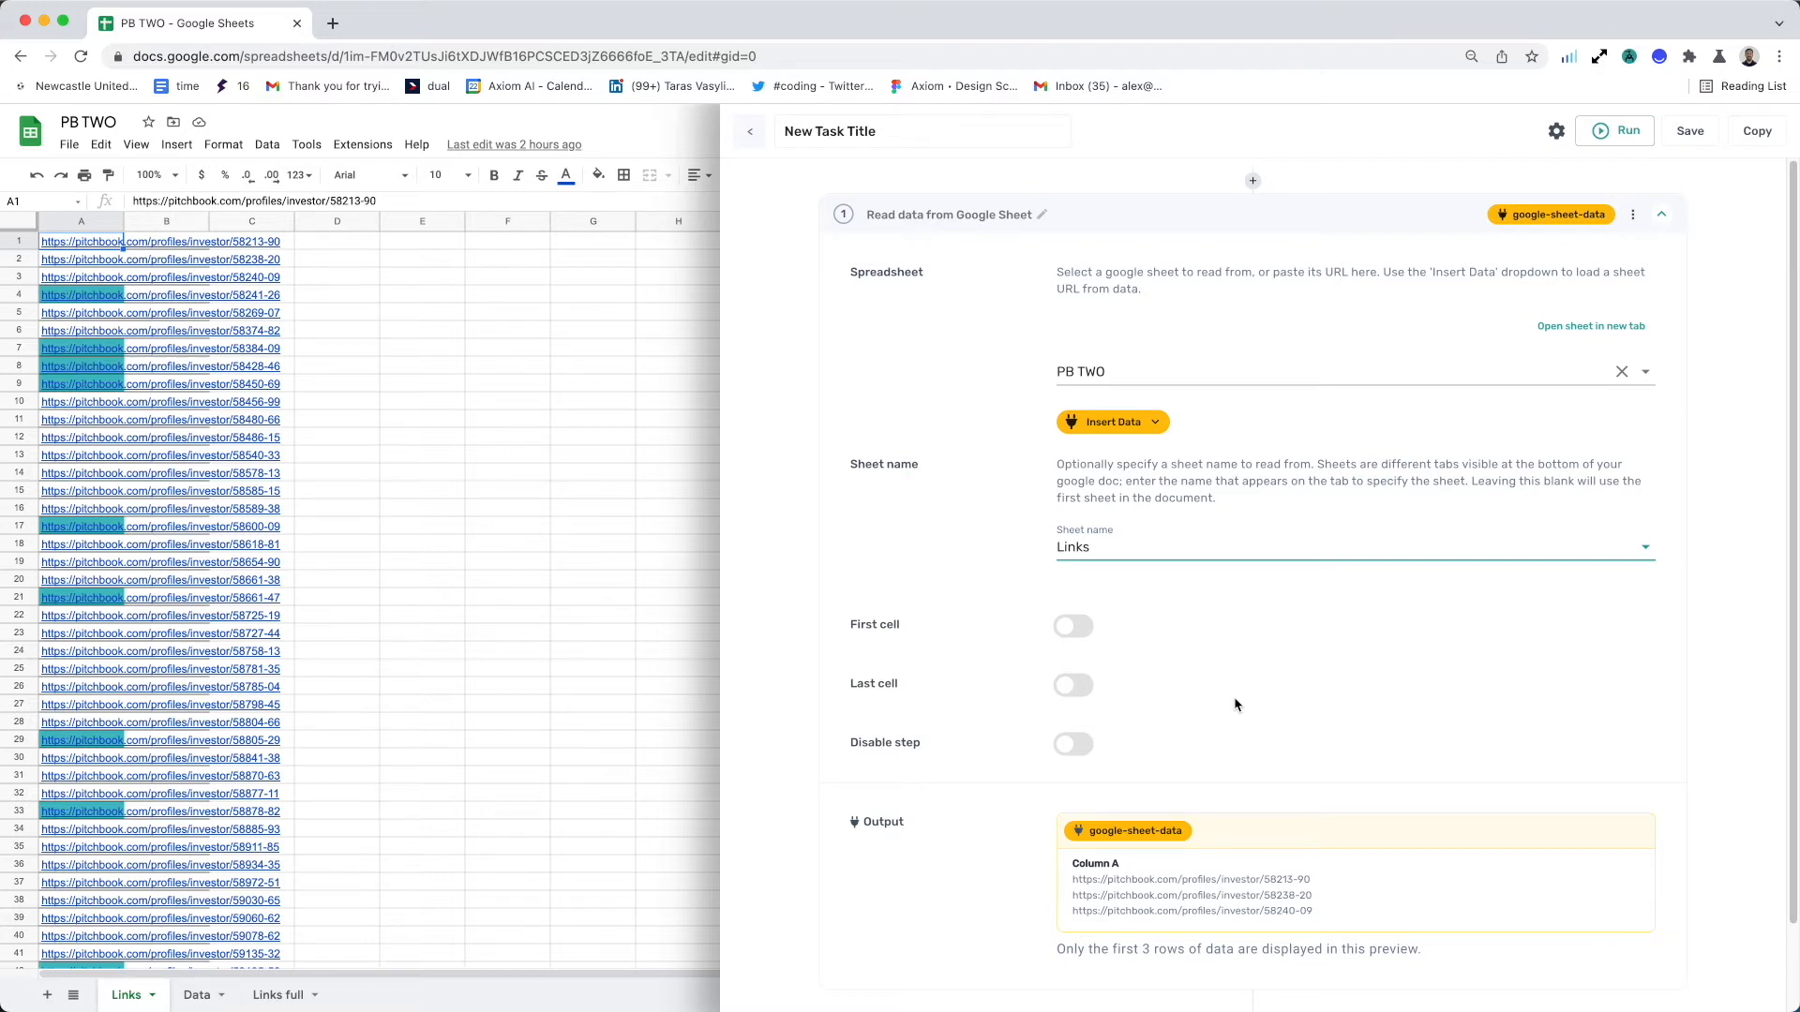
pyautogui.scroll(-3)
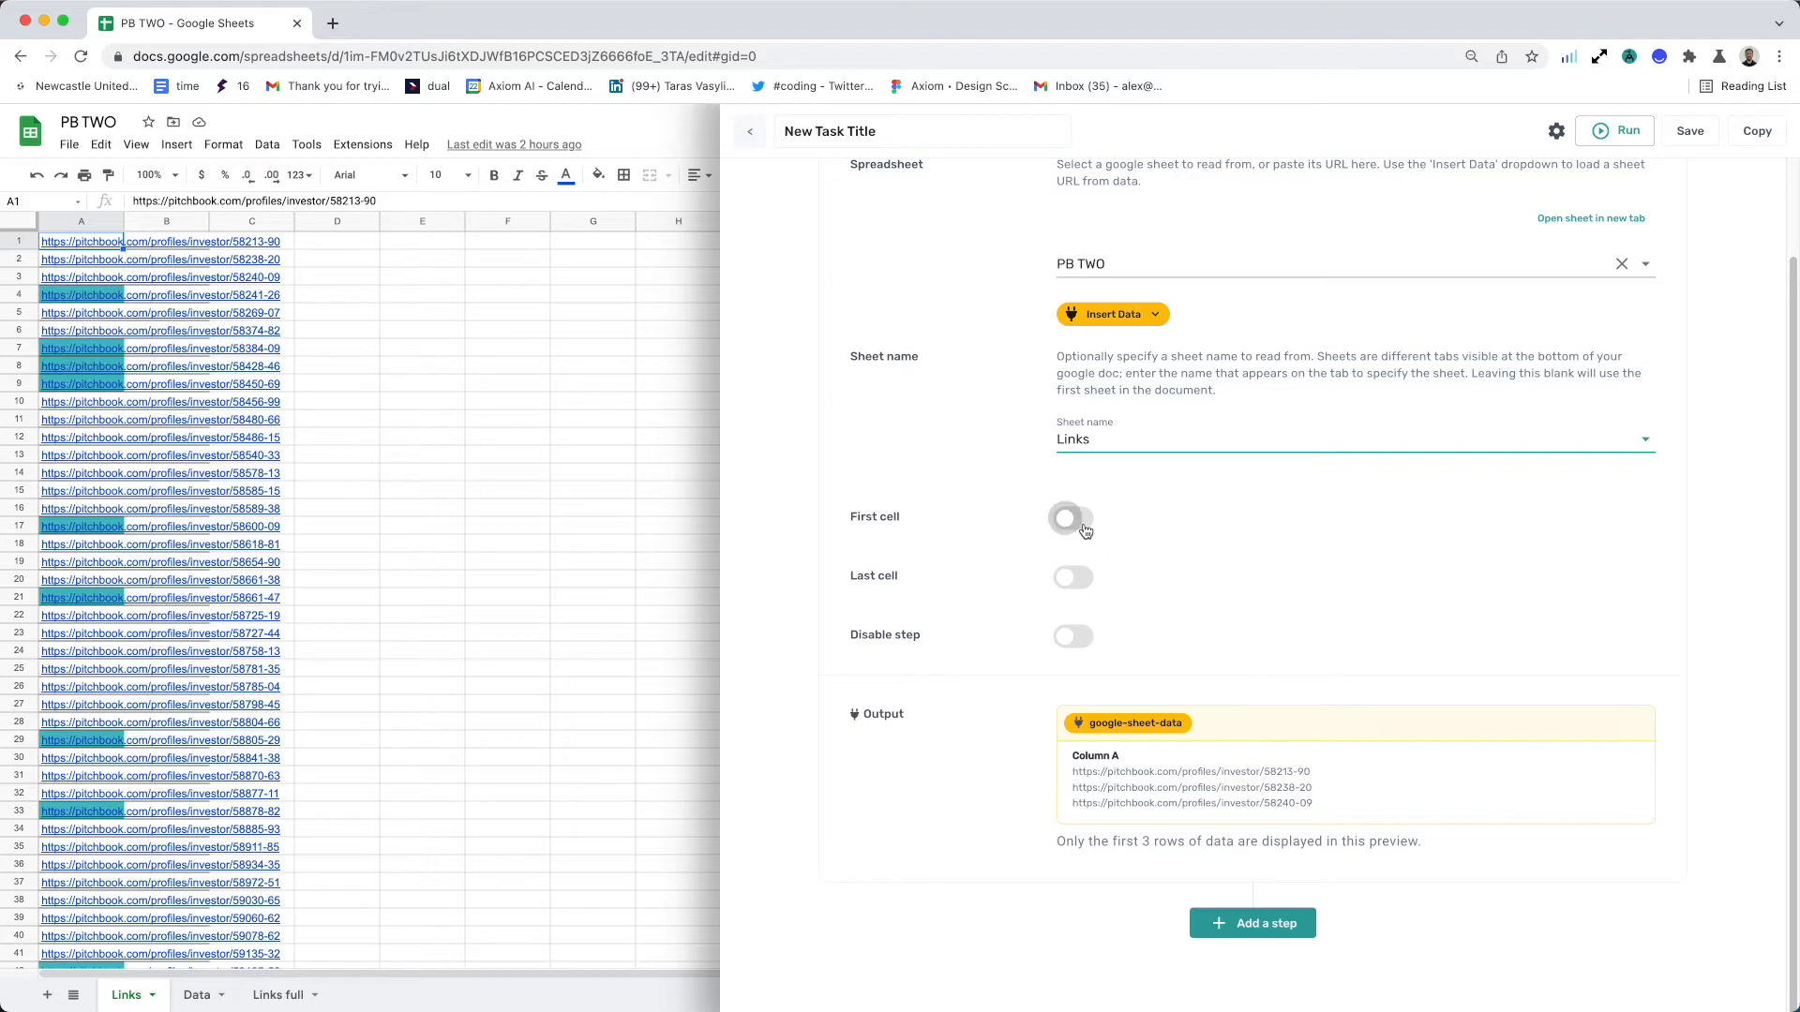
# Step: Try the First cell and Last cell range toggles, leaving both off so the whole Links sheet is read
pyautogui.click(1071, 518)
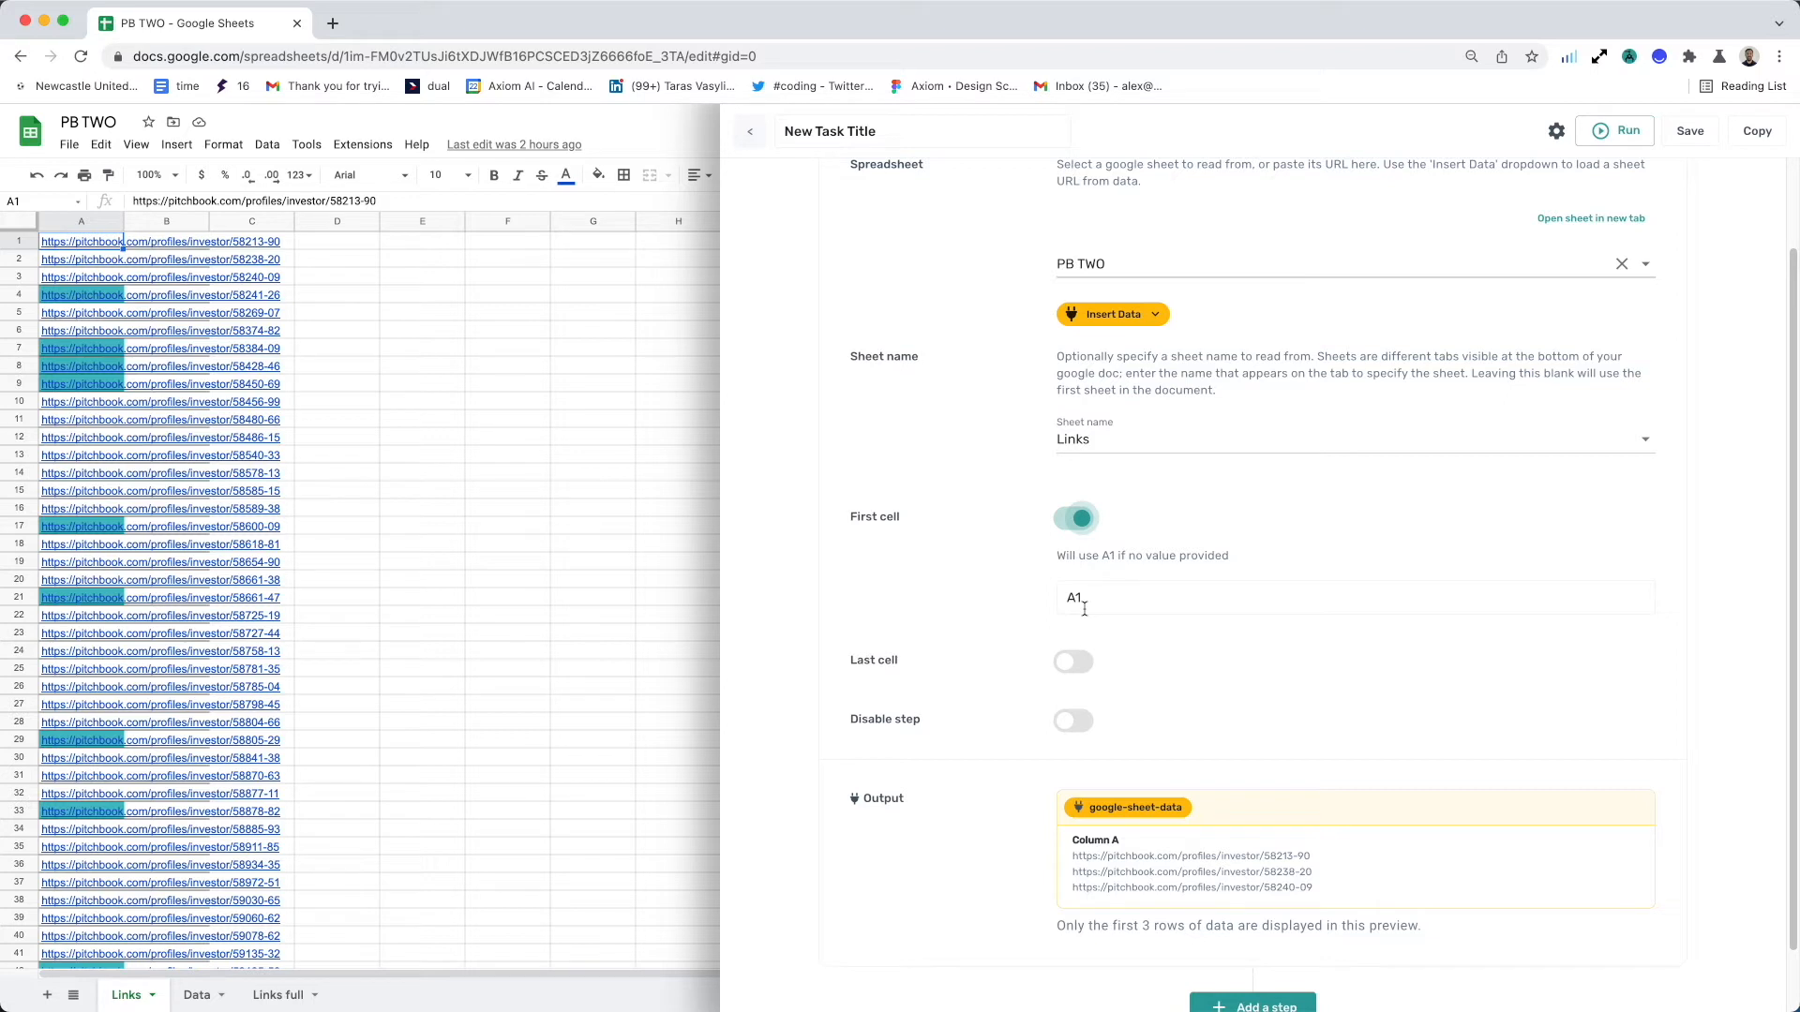
pyautogui.click(1072, 518)
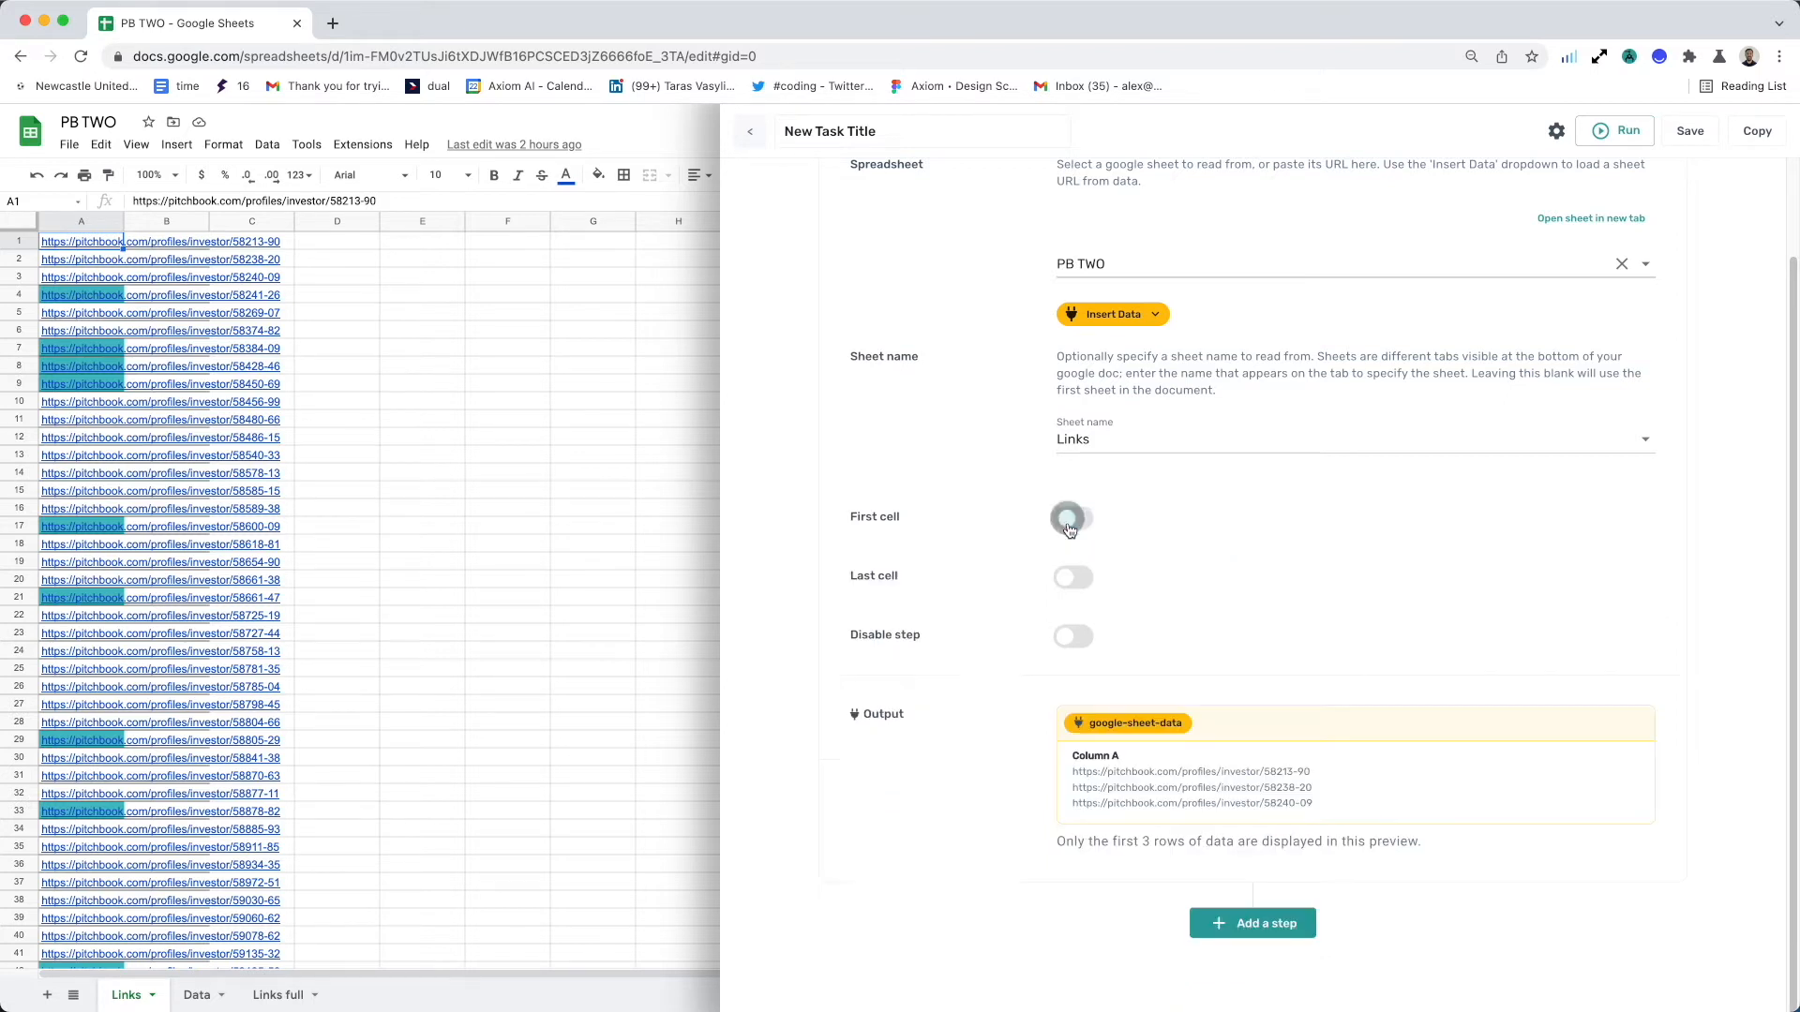
pyautogui.click(1070, 575)
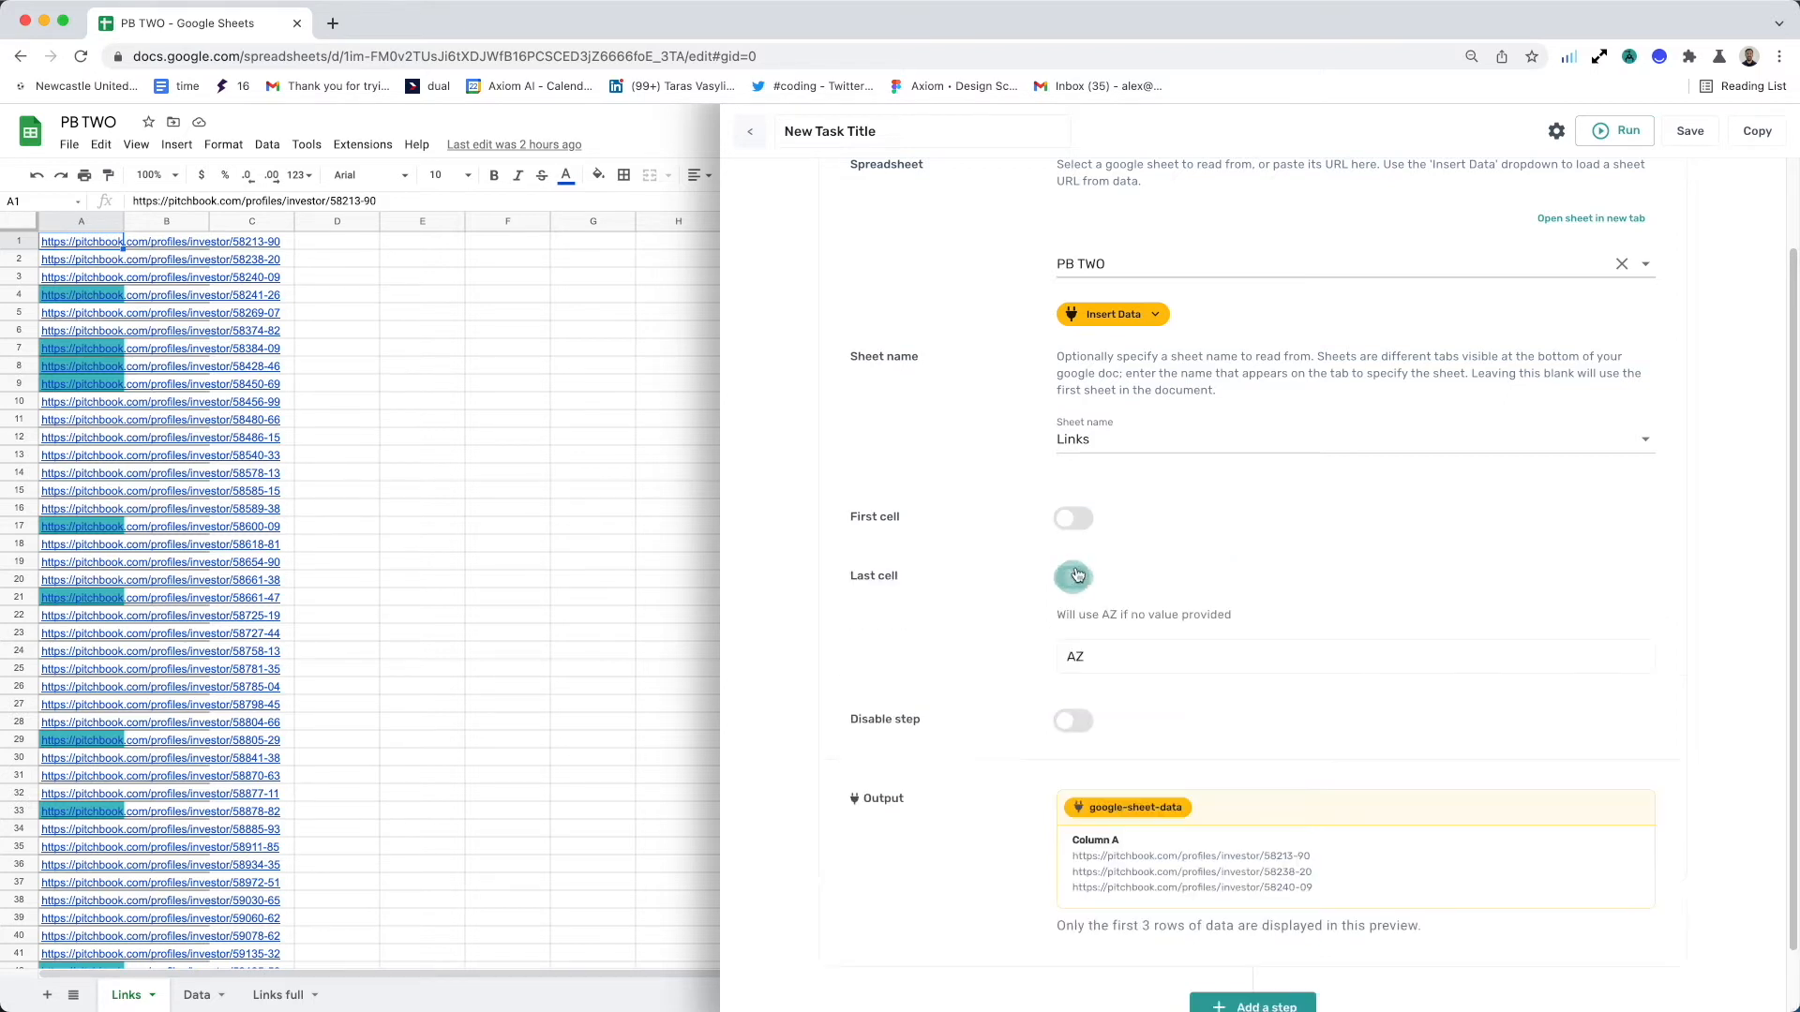
pyautogui.click(1072, 576)
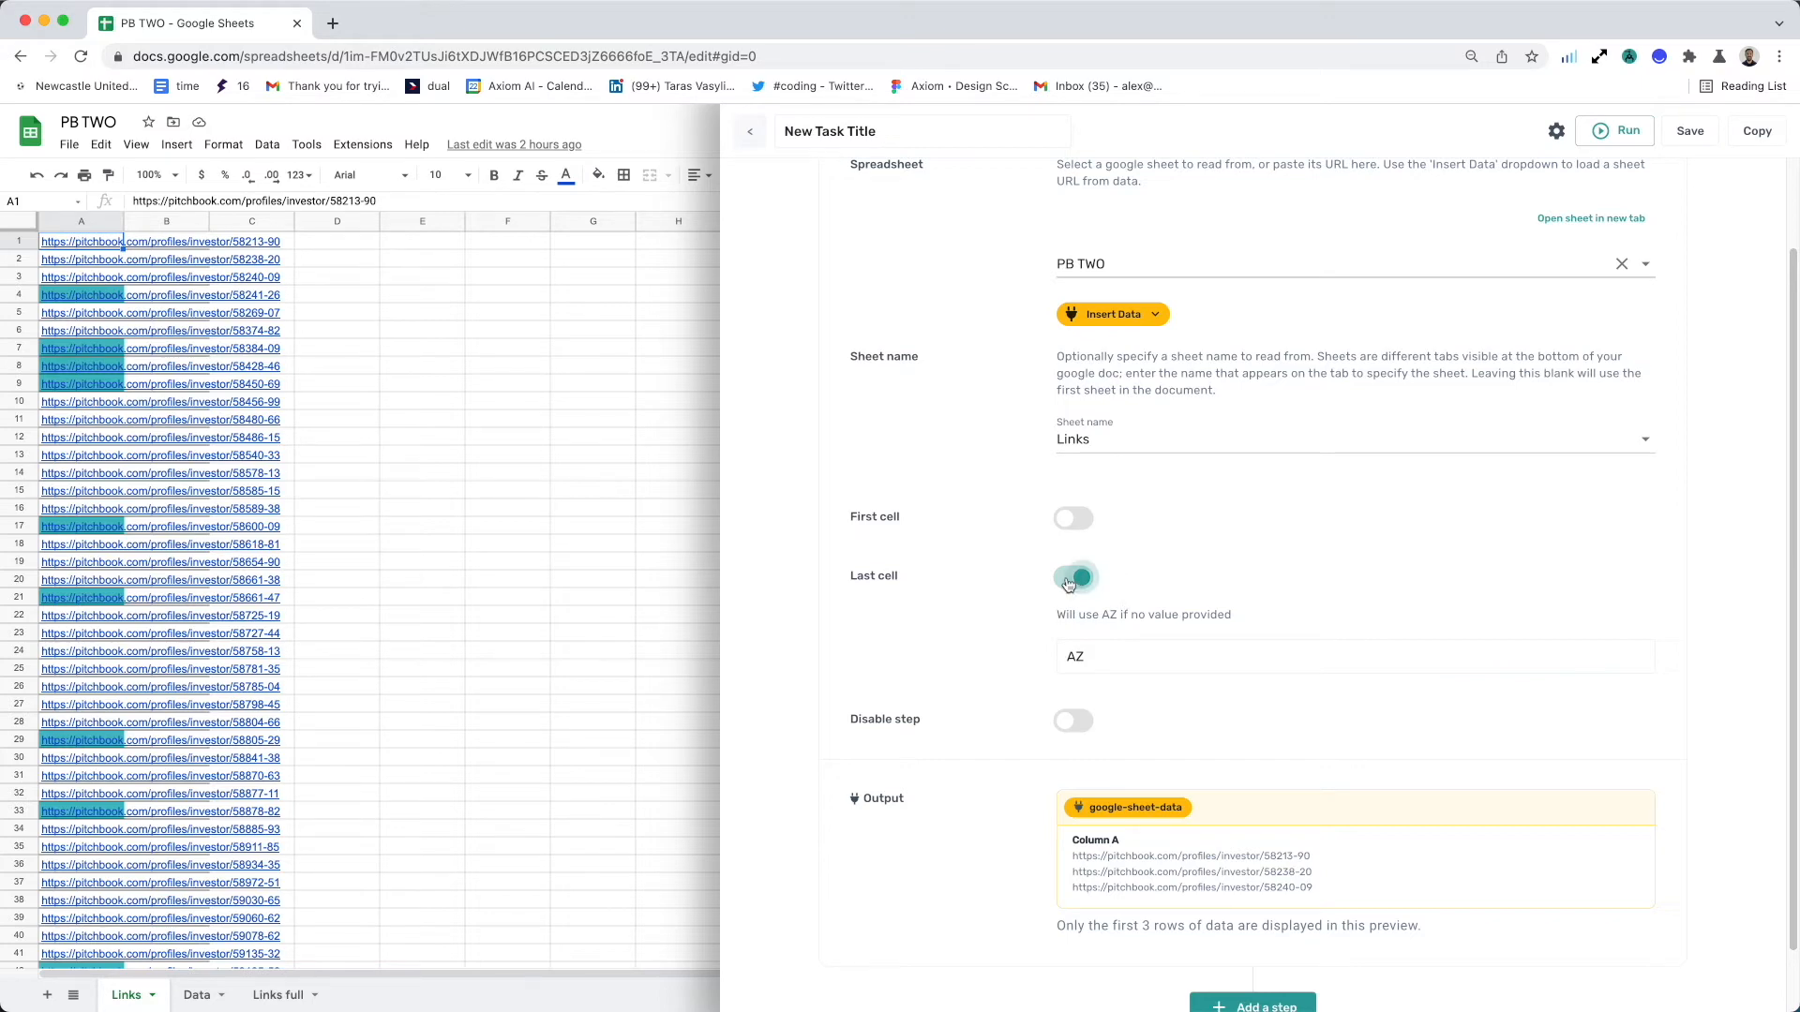
pyautogui.click(1072, 577)
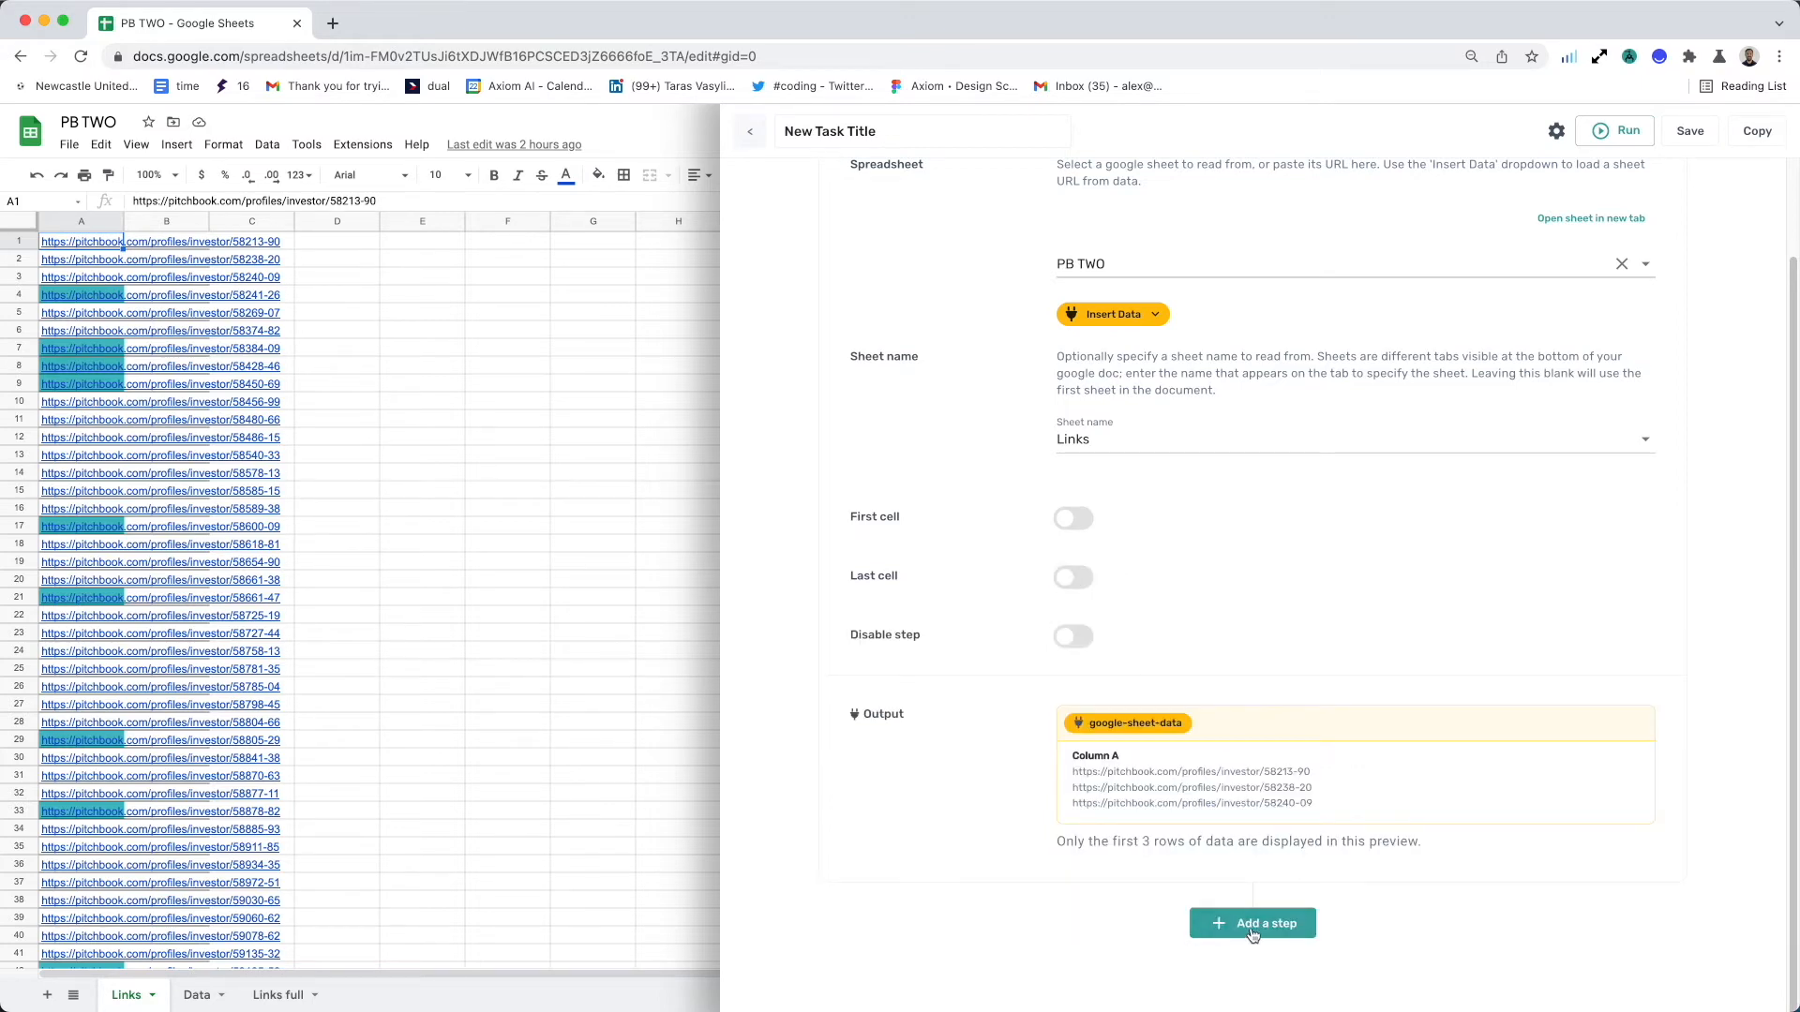
# Step: Add a second step of type 'Interact with a page's interface'
pyautogui.click(1252, 923)
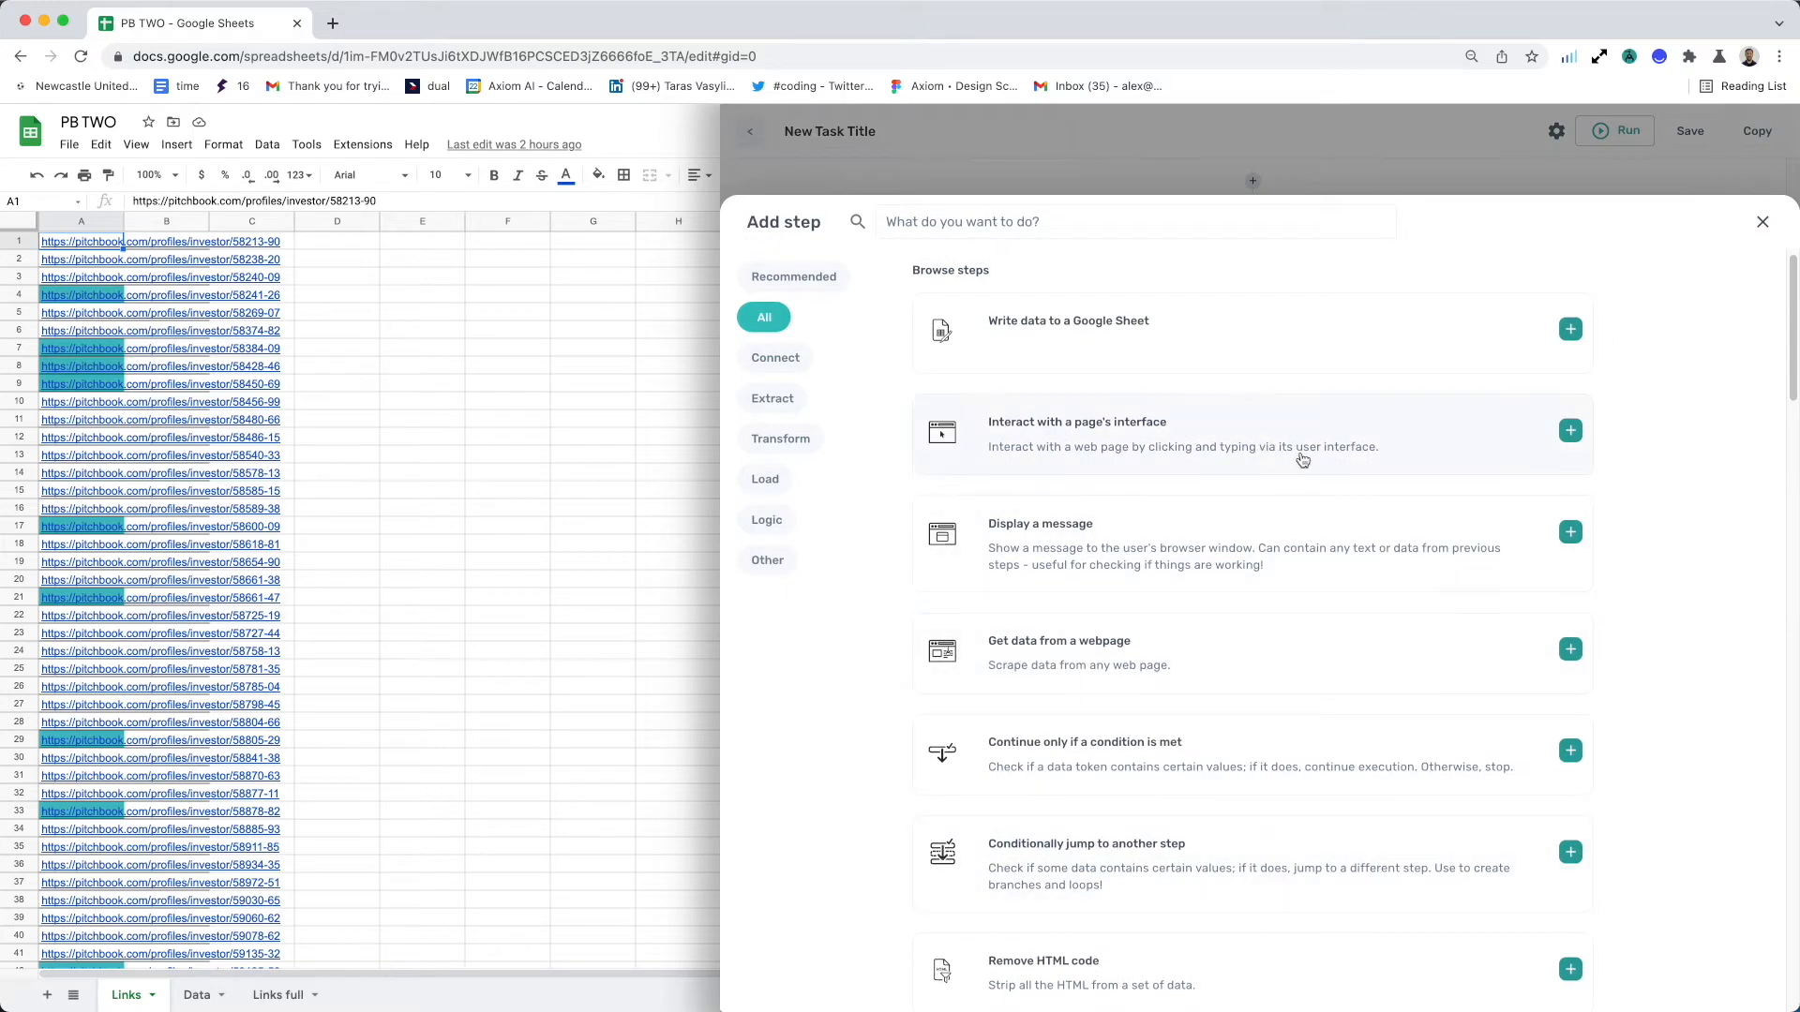
pyautogui.moveTo(1301, 461)
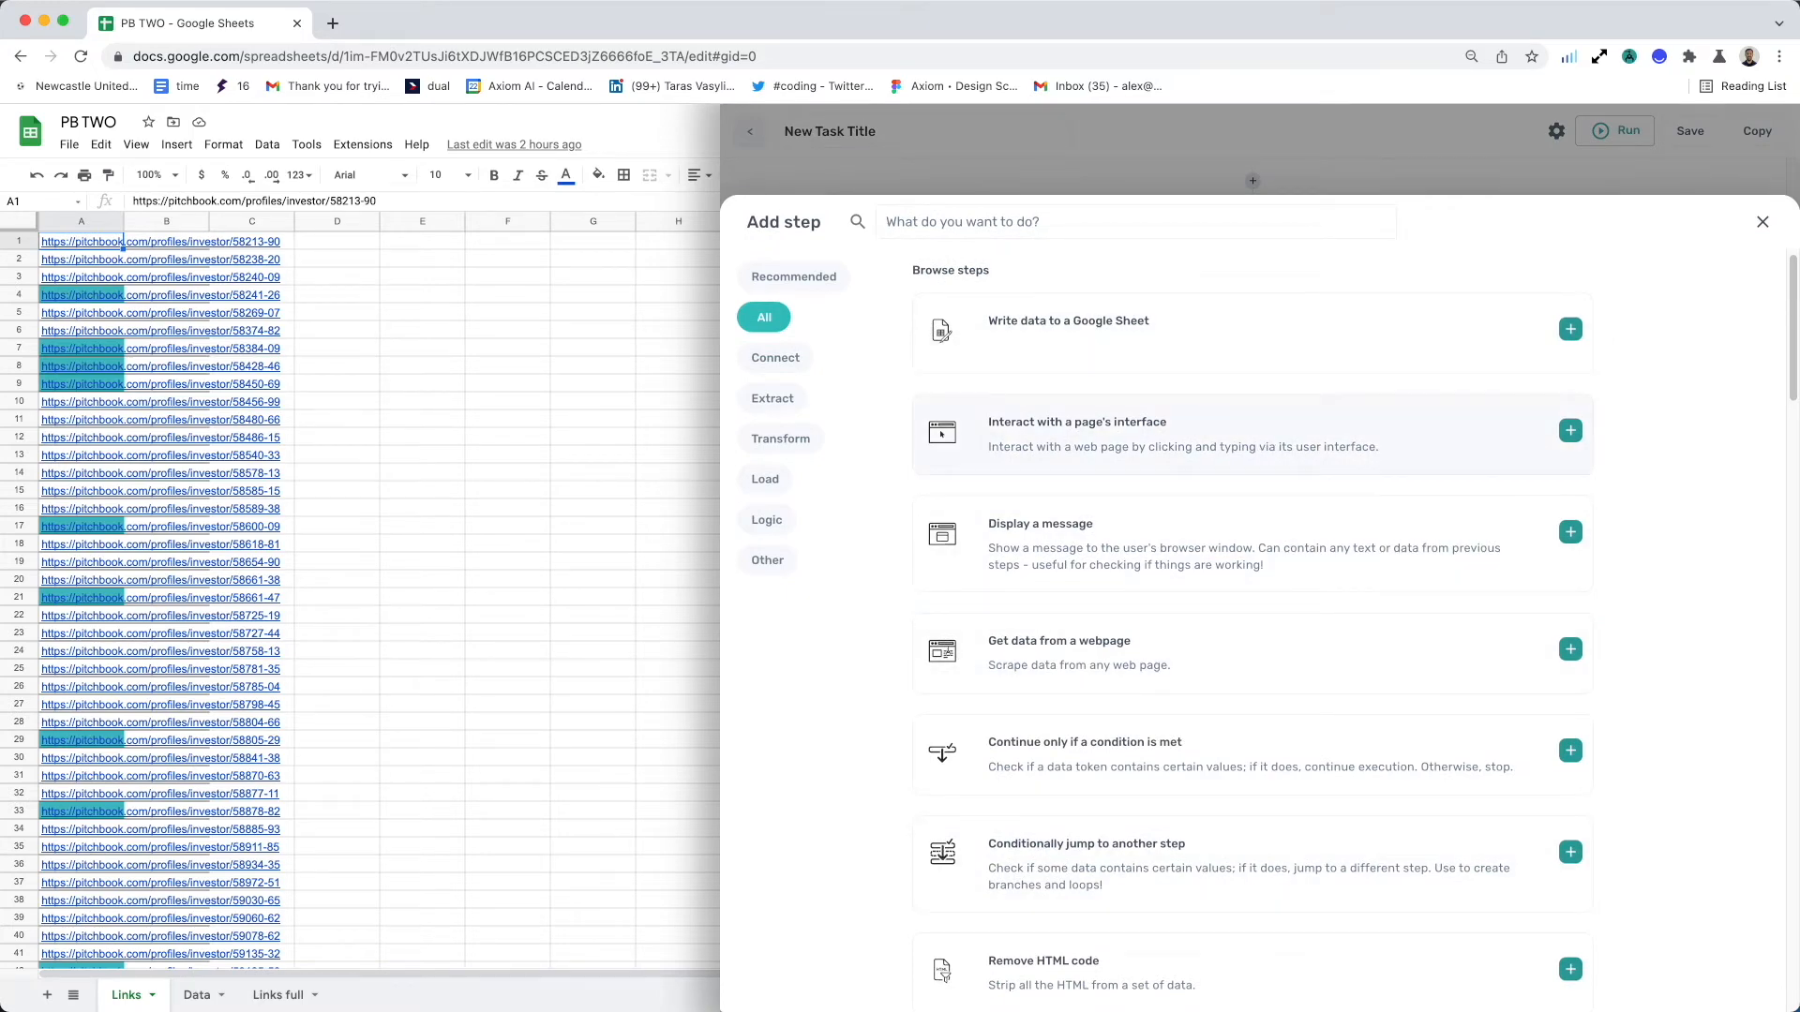
pyautogui.click(1571, 431)
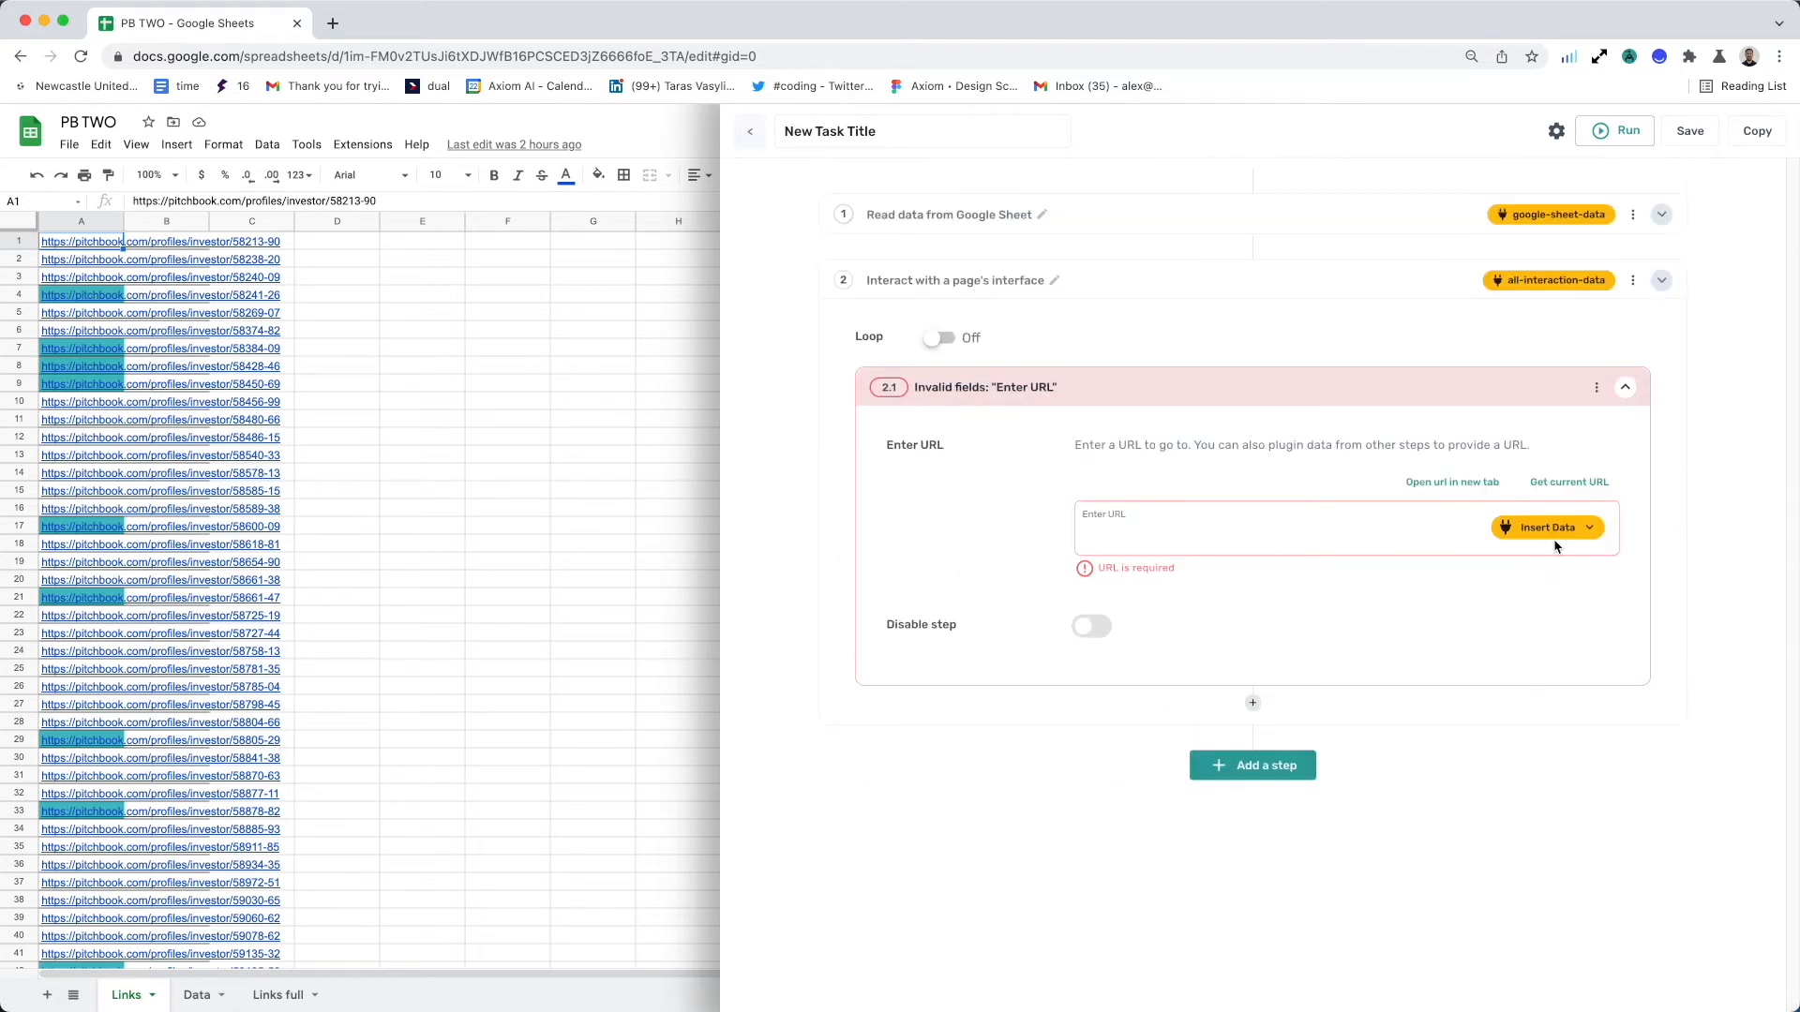
# Step: Fill the visit URL from Column A of google-sheet-data, looping over every row
pyautogui.click(1547, 527)
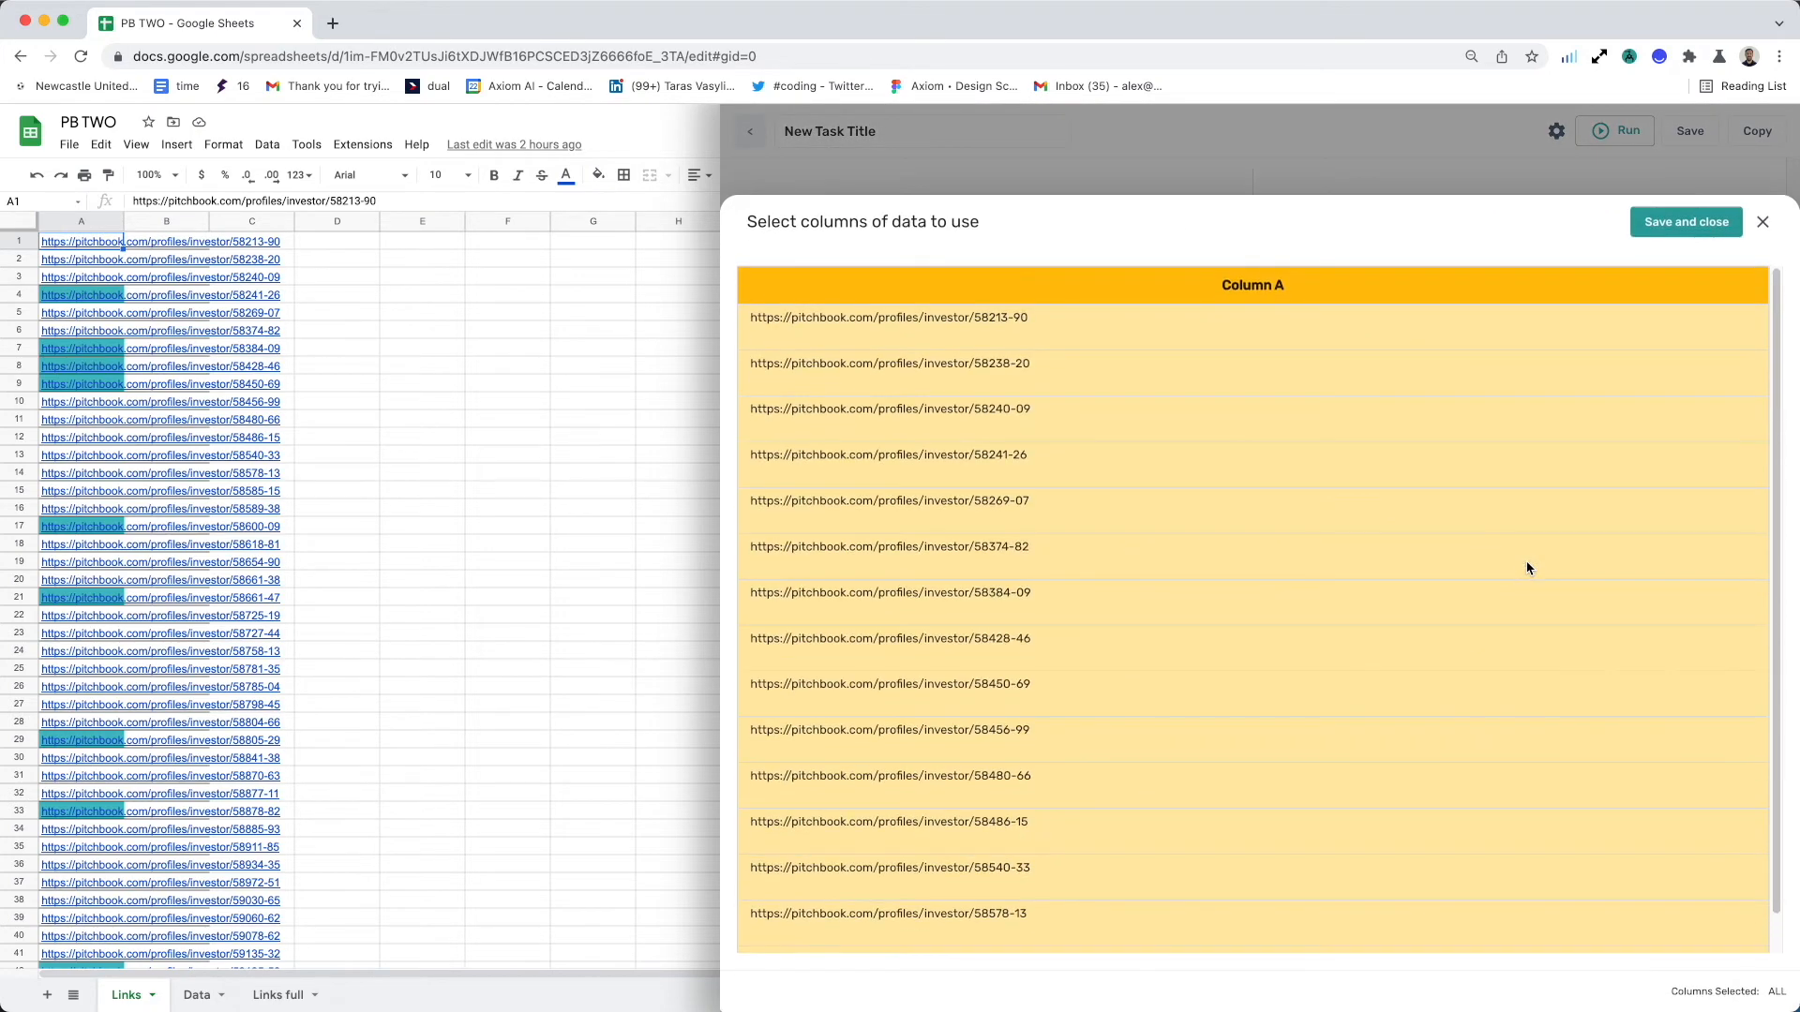
pyautogui.click(1685, 221)
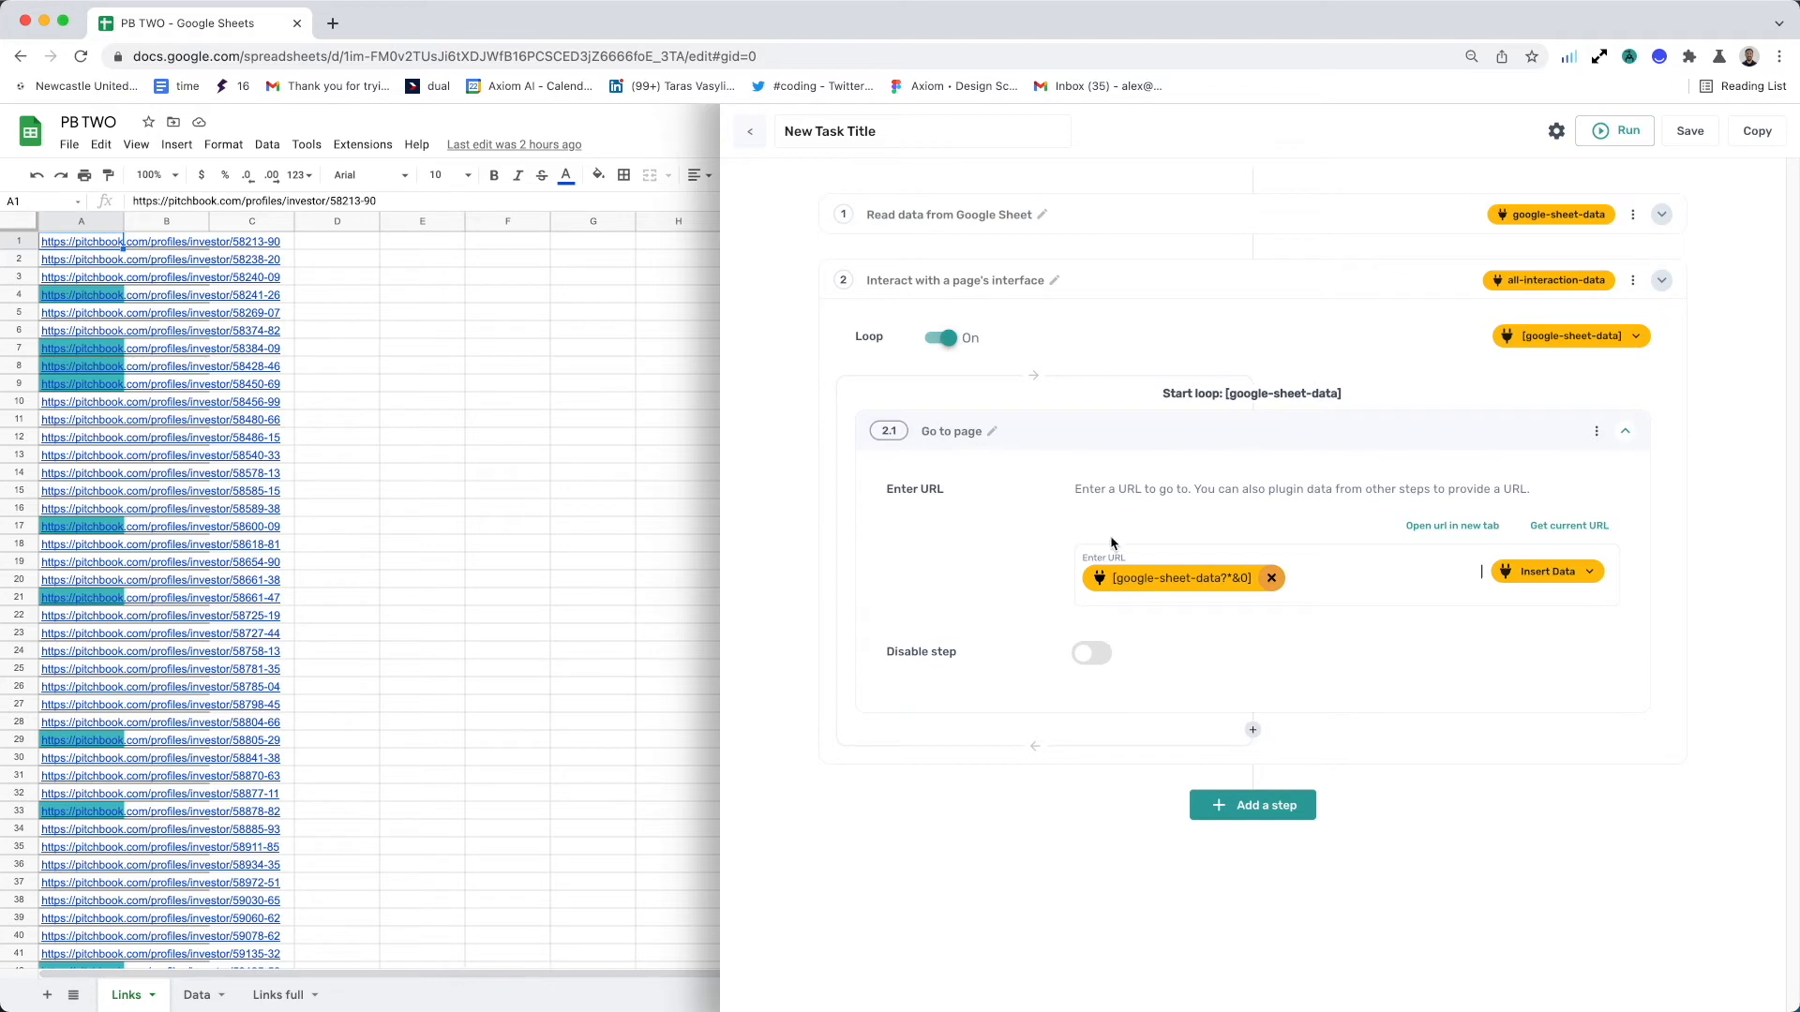
pyautogui.moveTo(1237, 739)
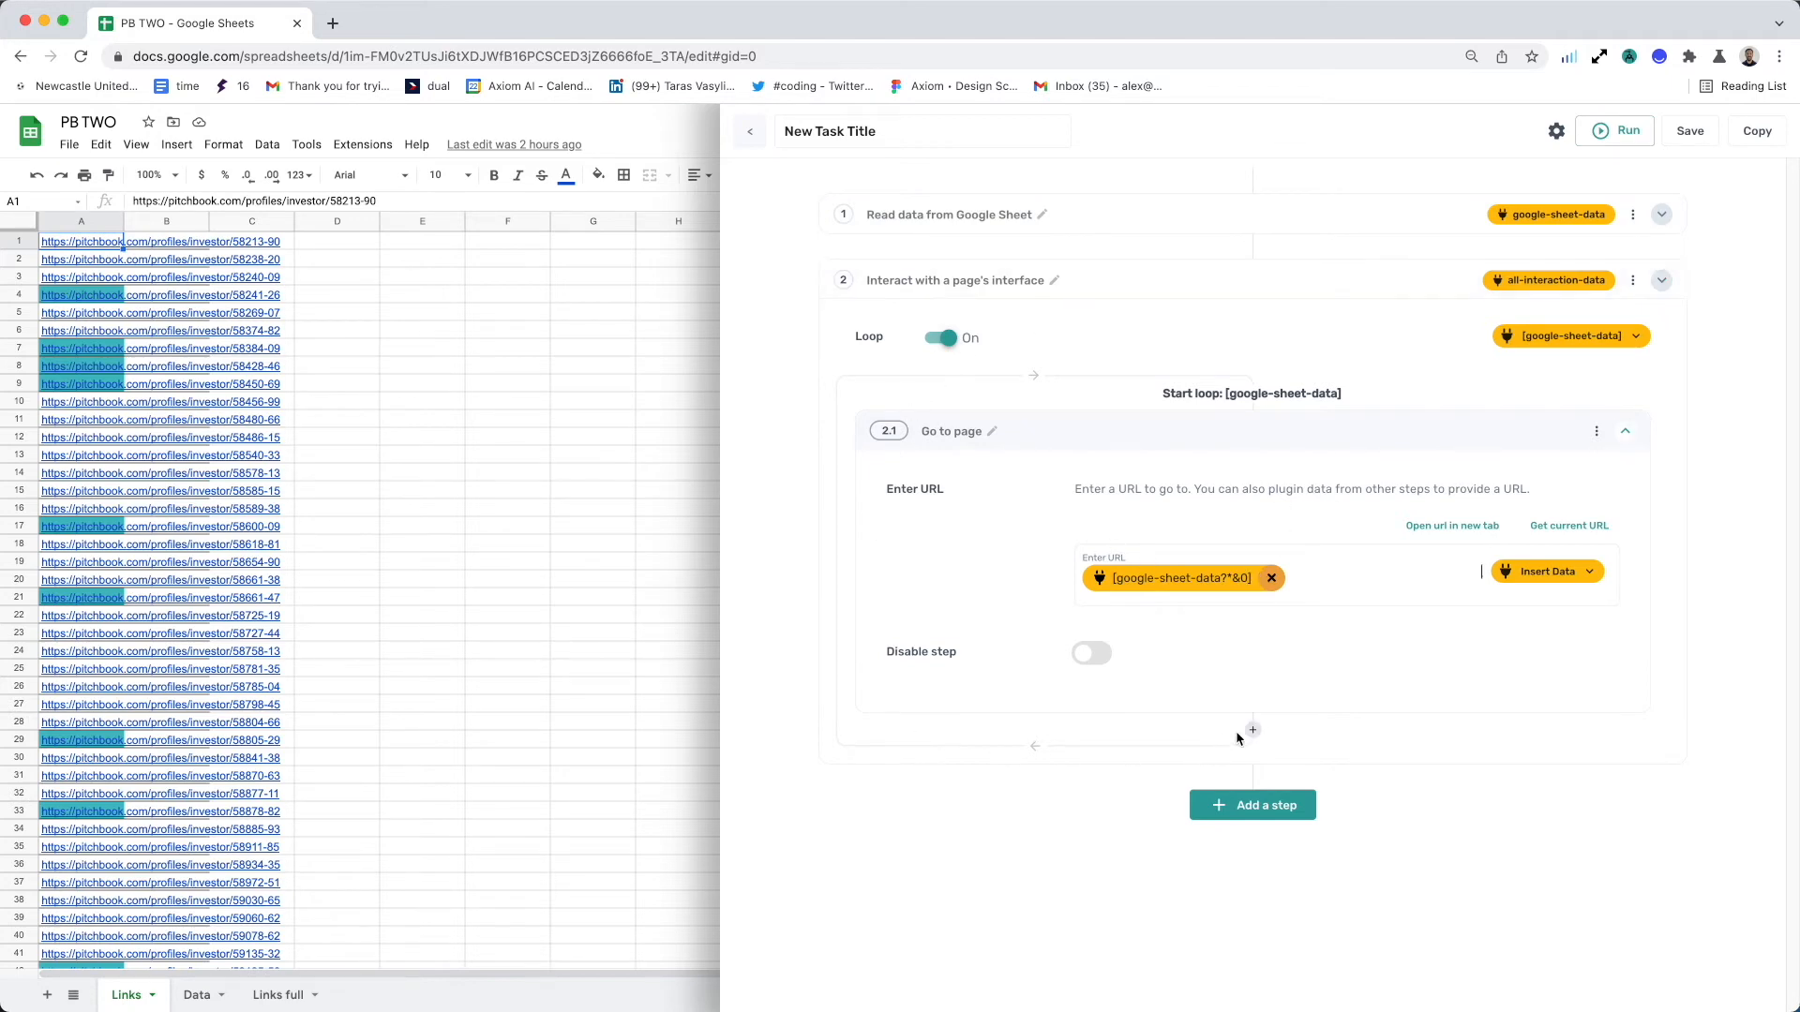
pyautogui.click(1250, 804)
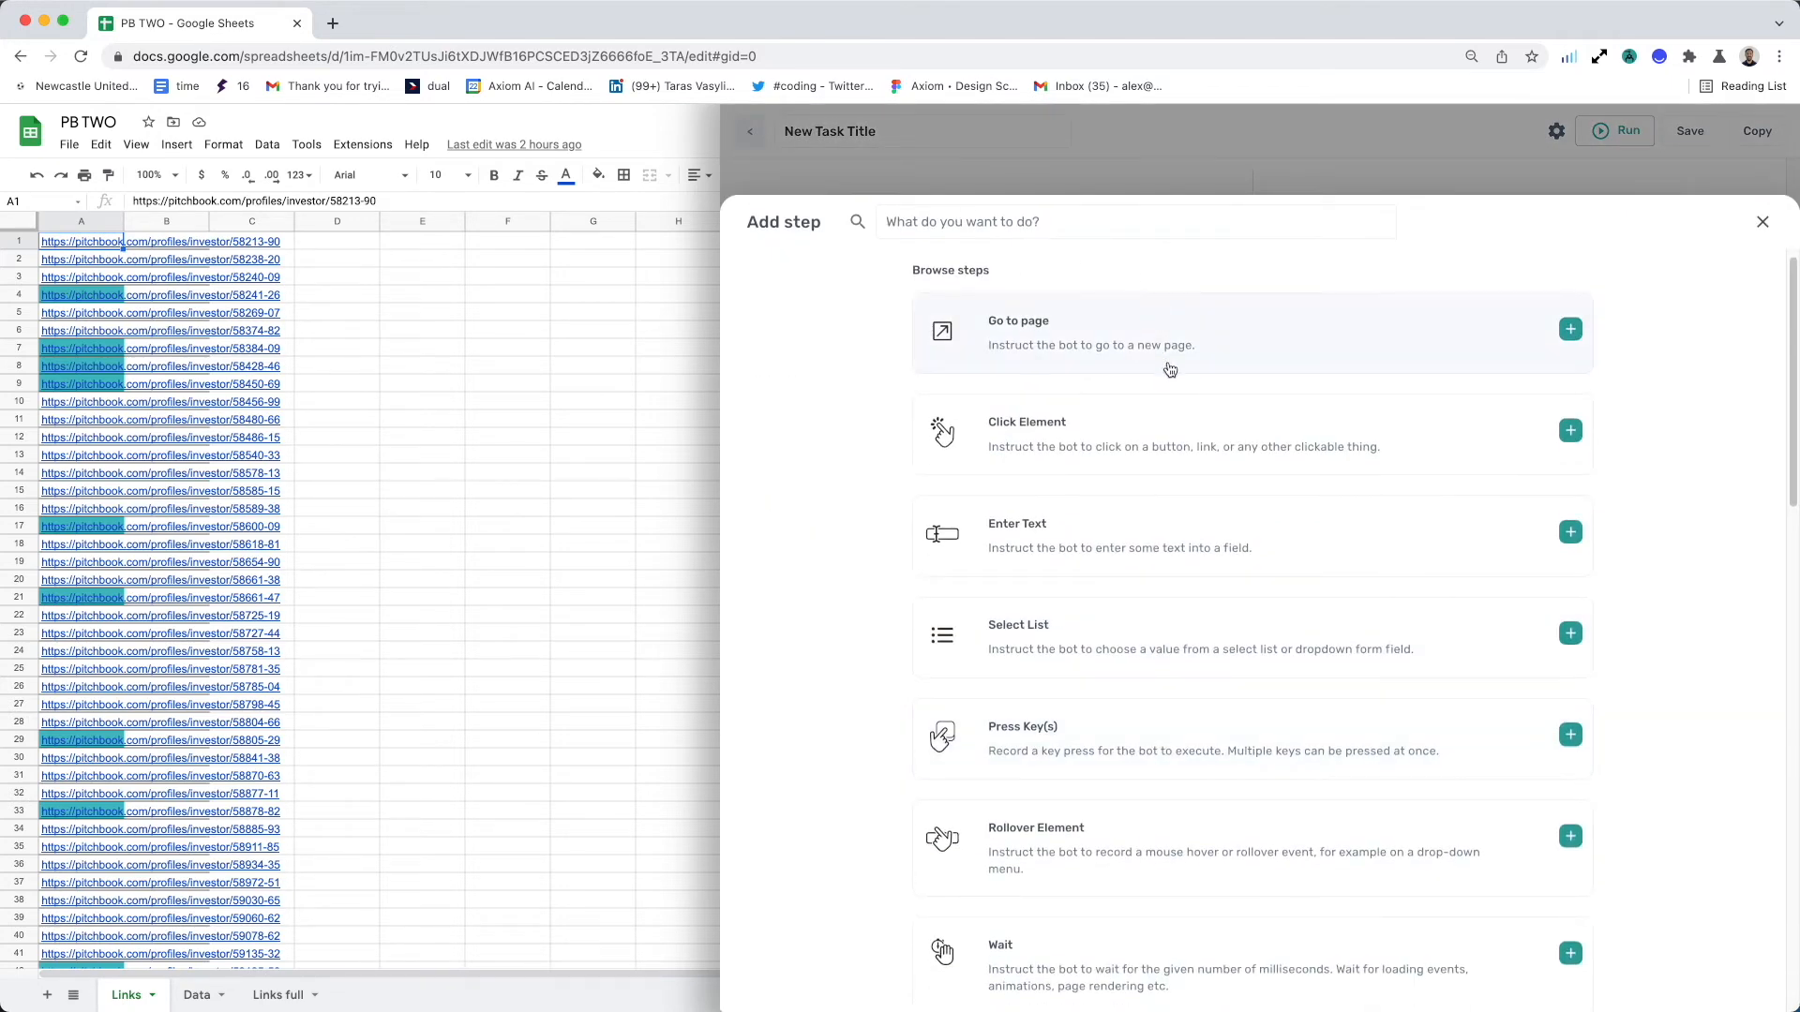
pyautogui.moveTo(1158, 460)
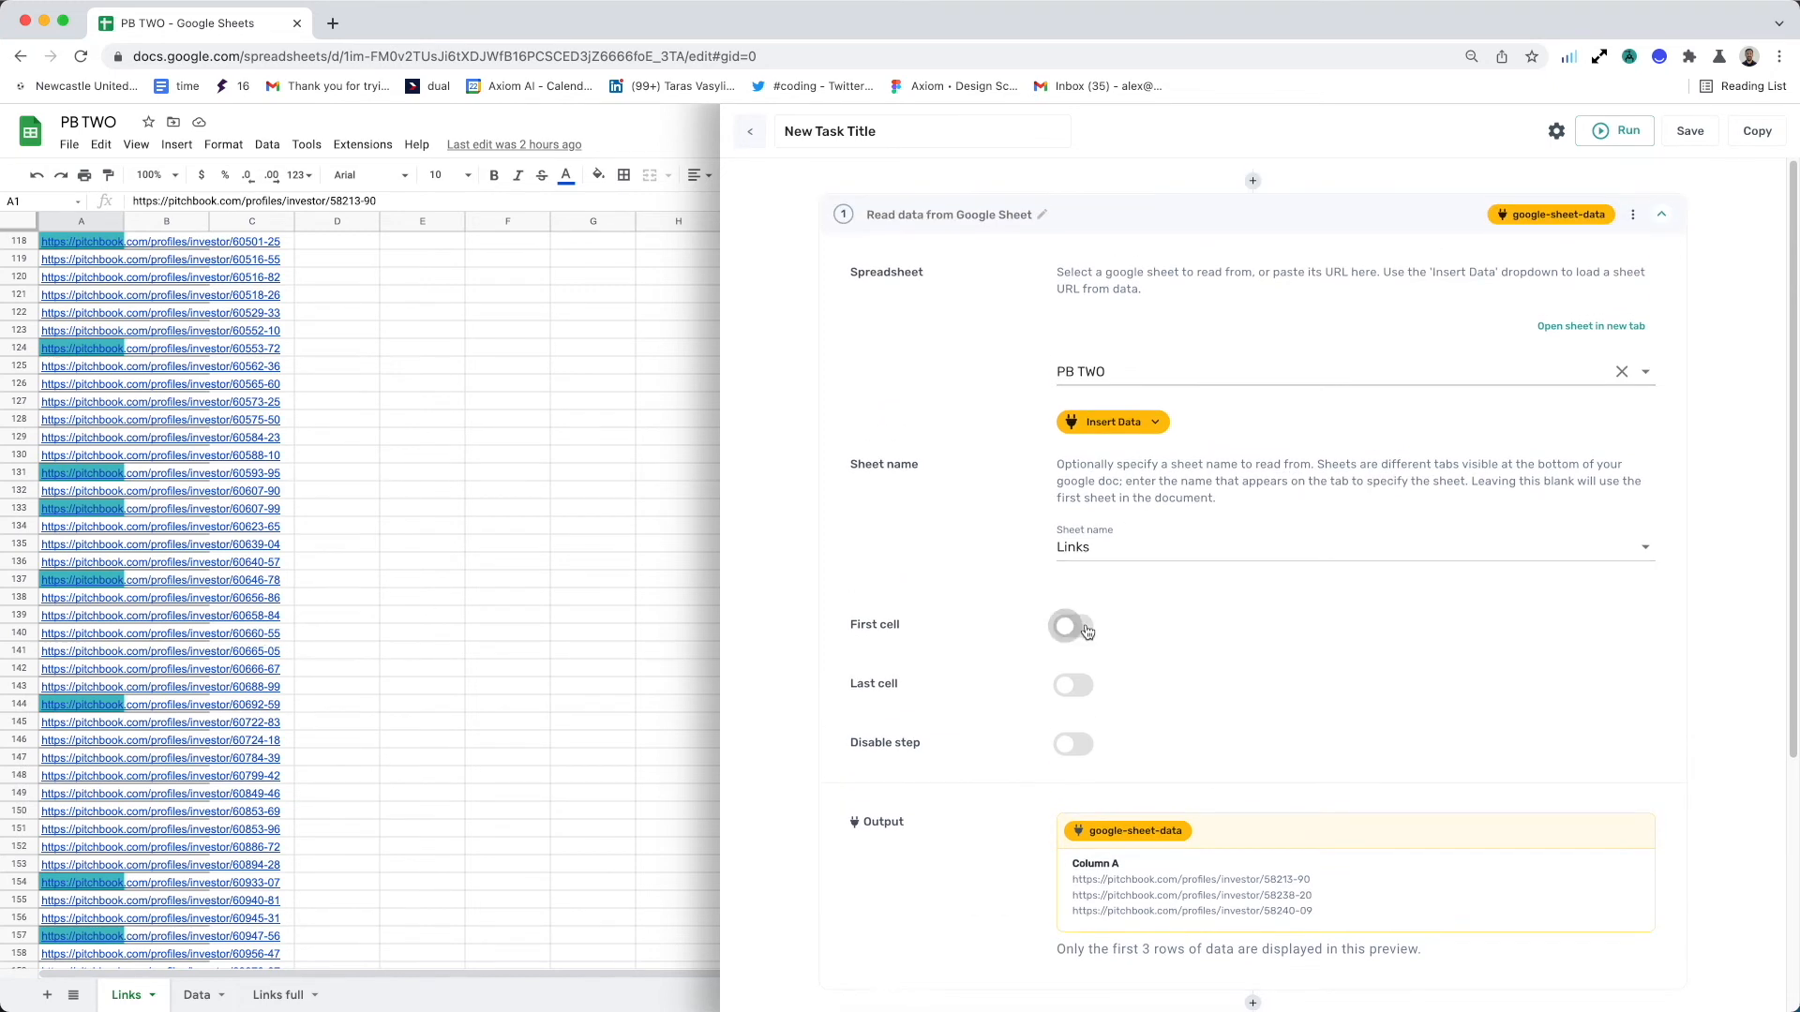
# Step: Limit the read range to first cell A5 and last cell A7, previewing three URLs
pyautogui.click(1073, 626)
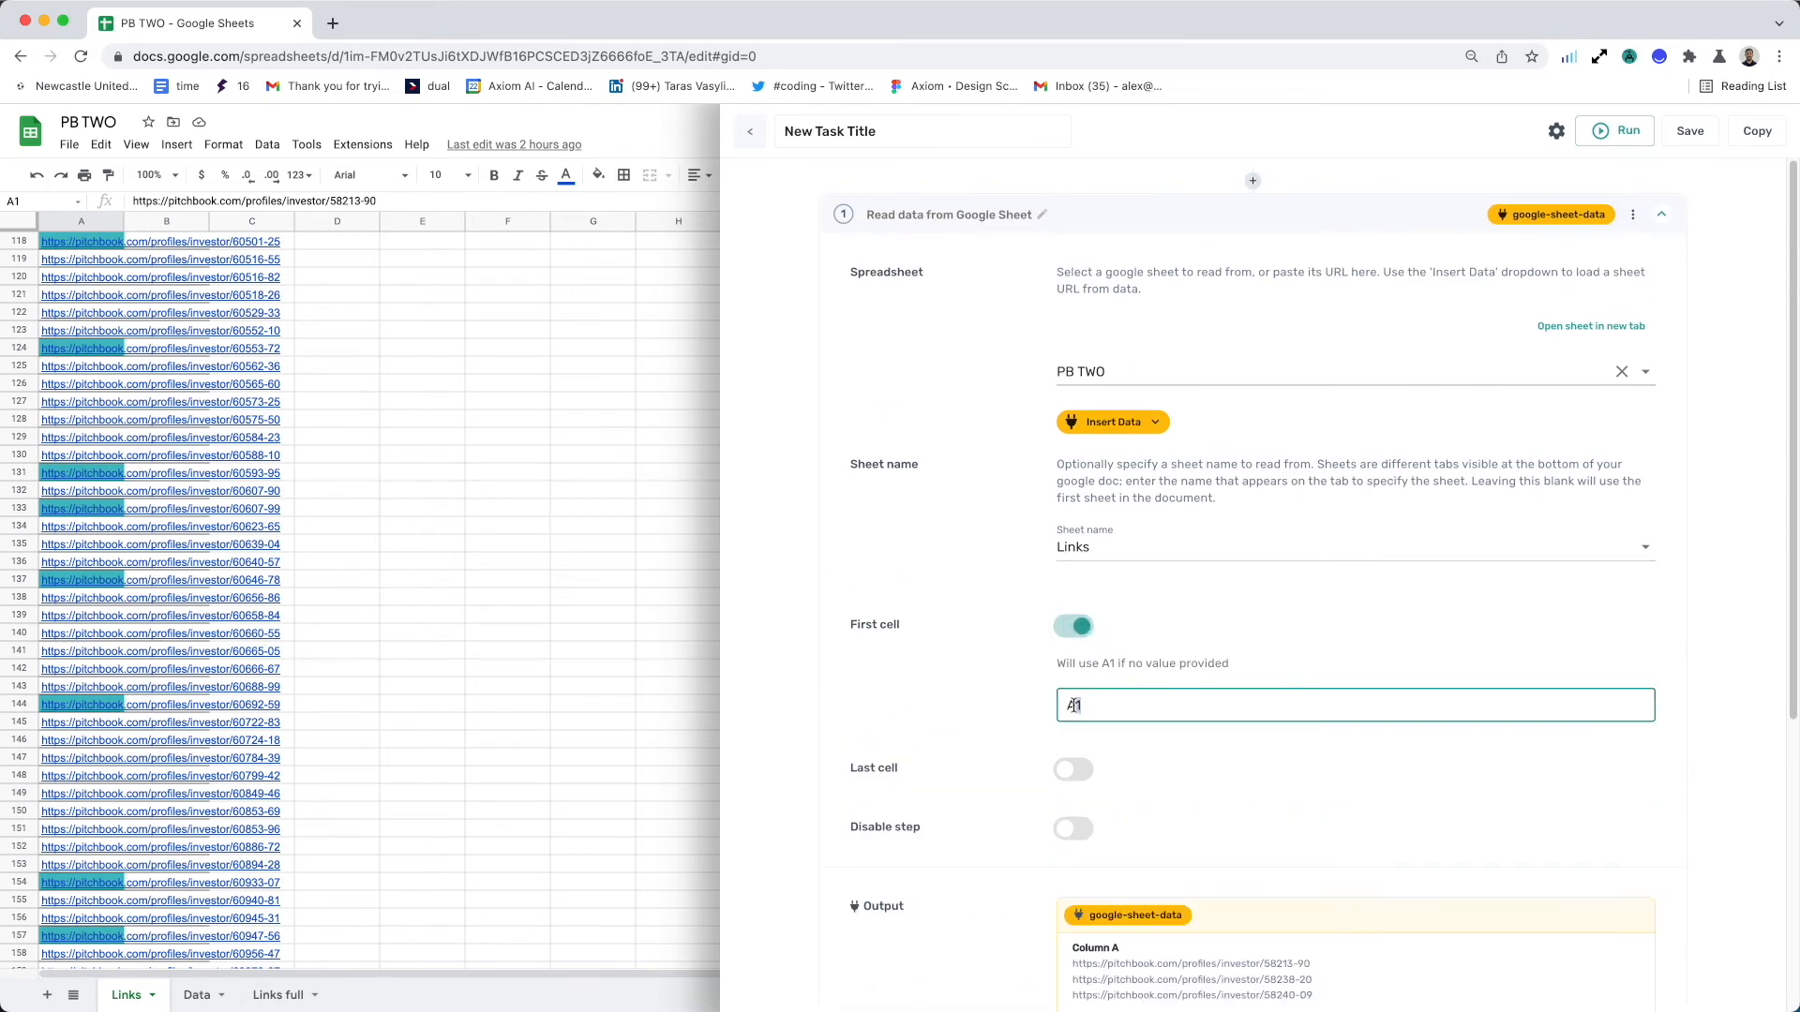
pyautogui.click(1073, 769)
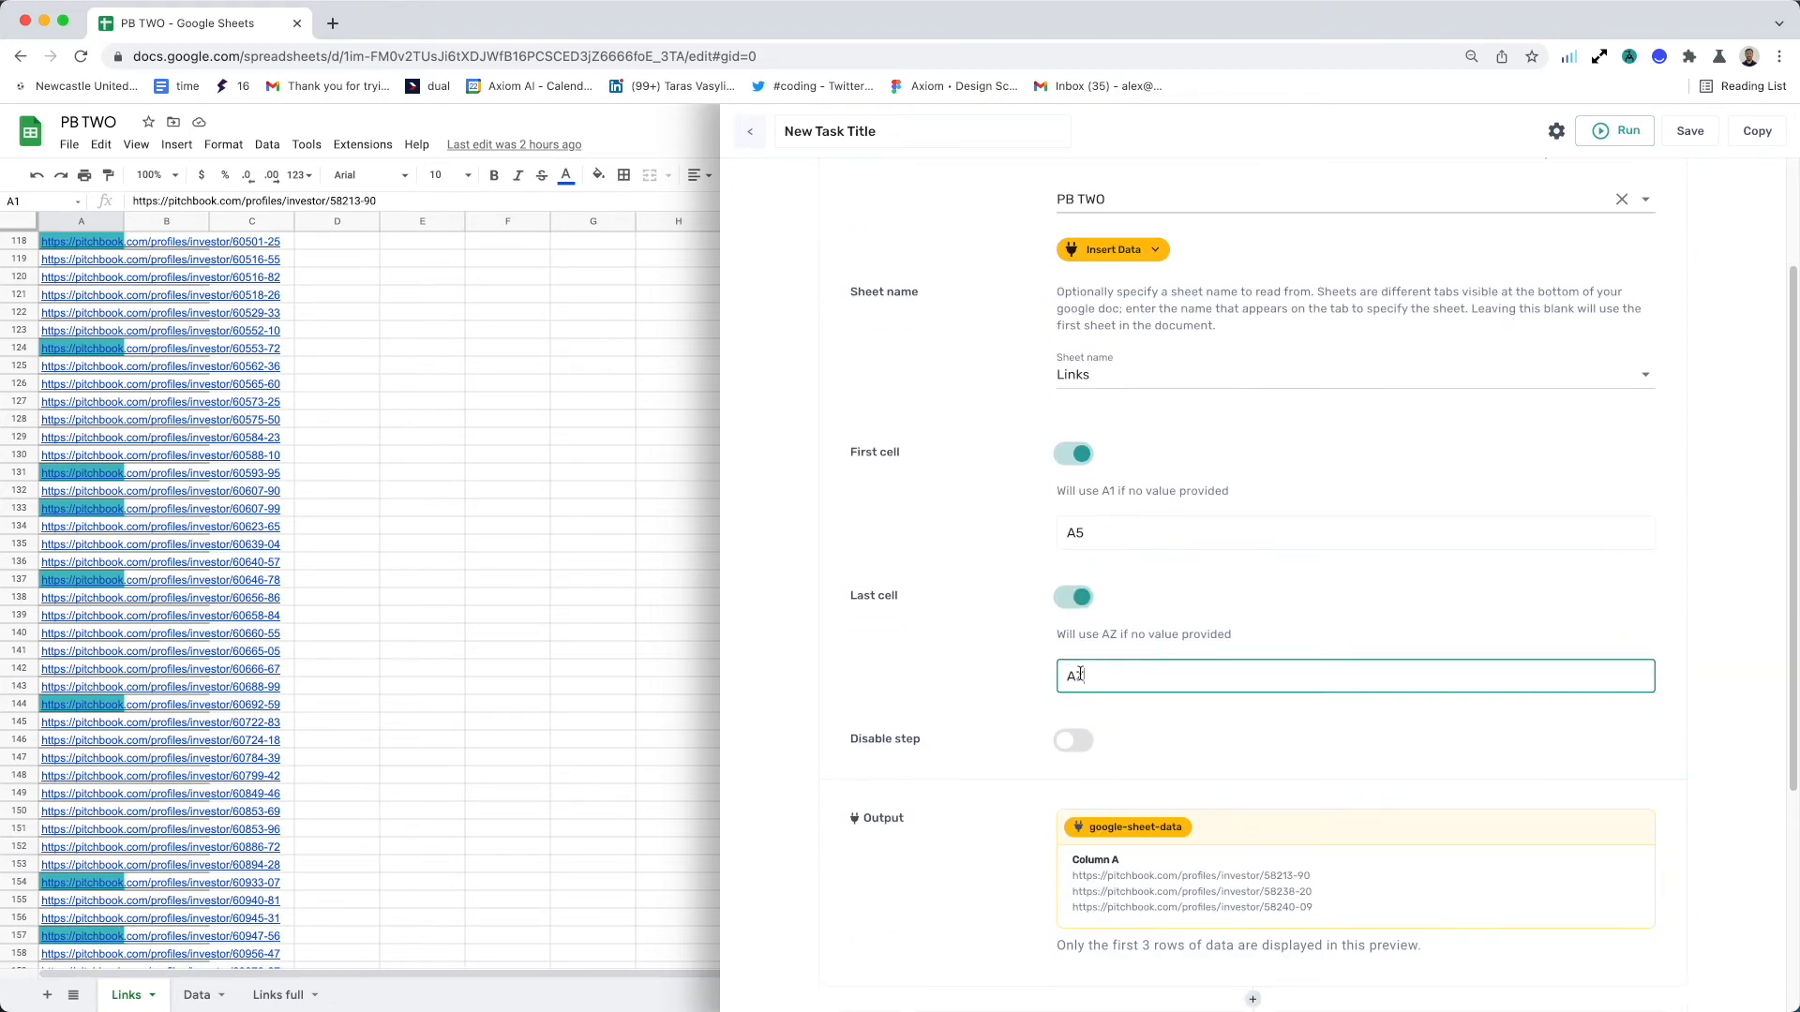
pyautogui.write('7')
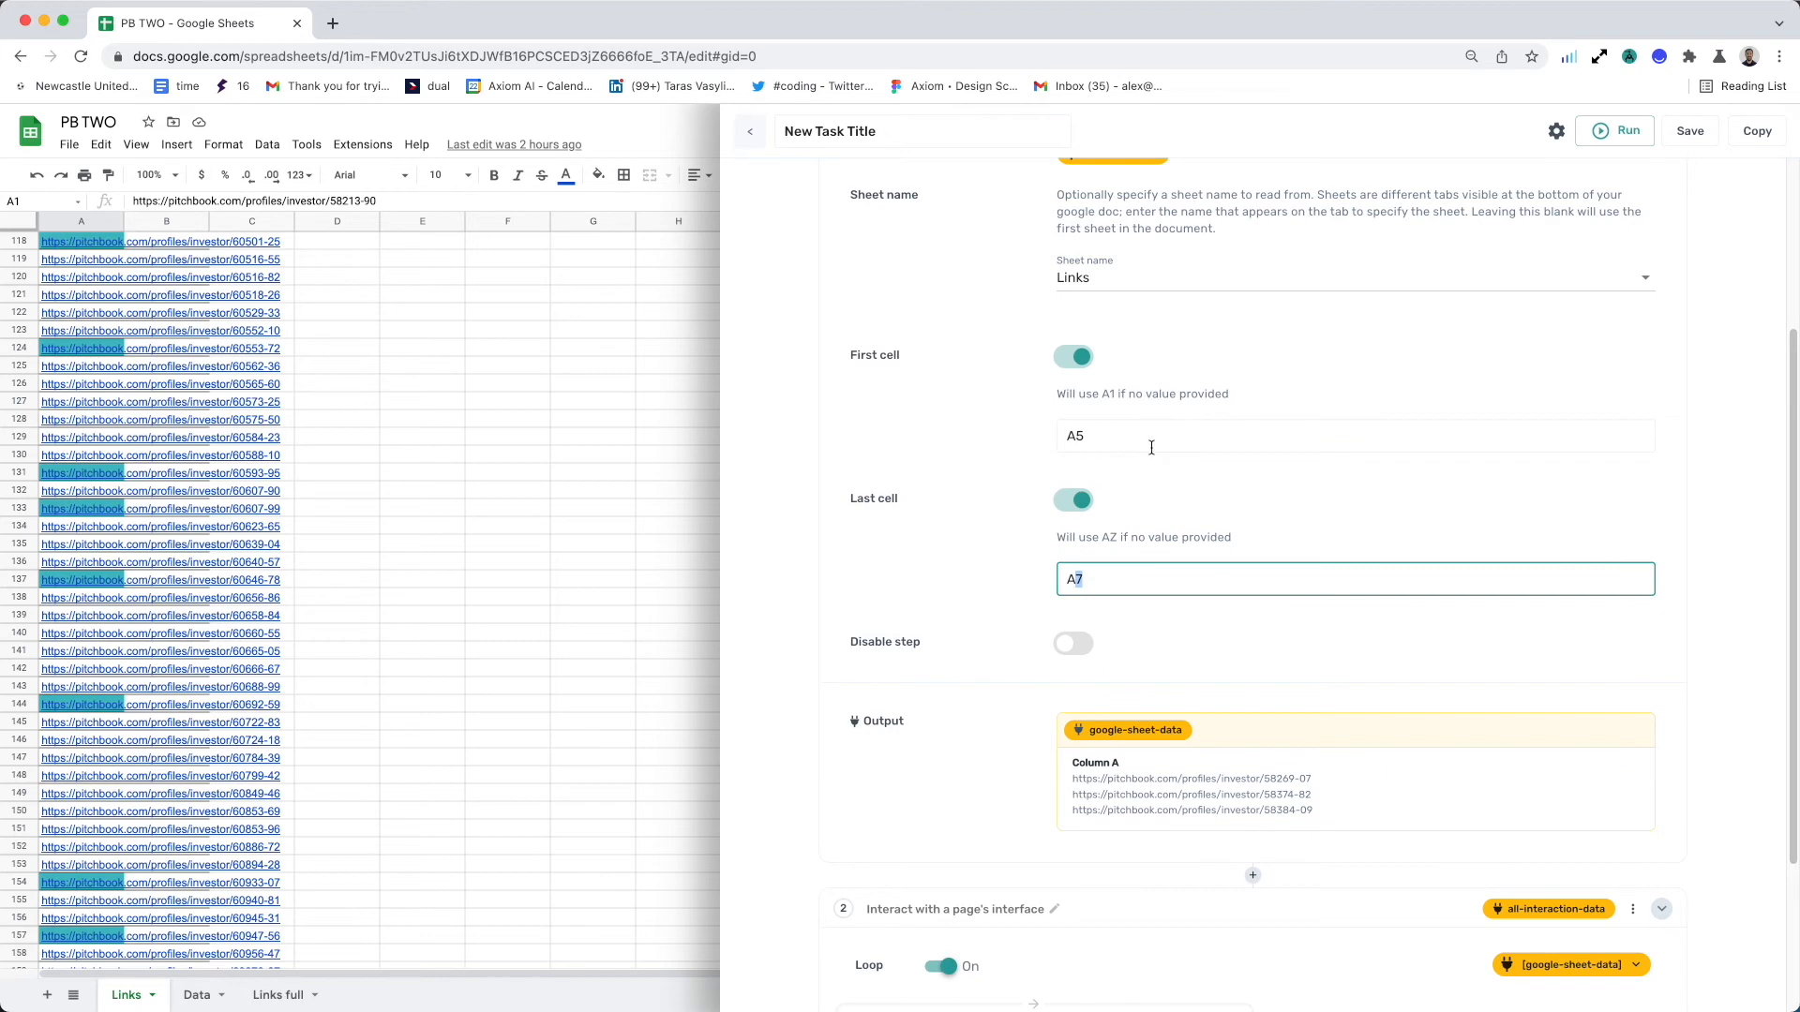
pyautogui.moveTo(1115, 516)
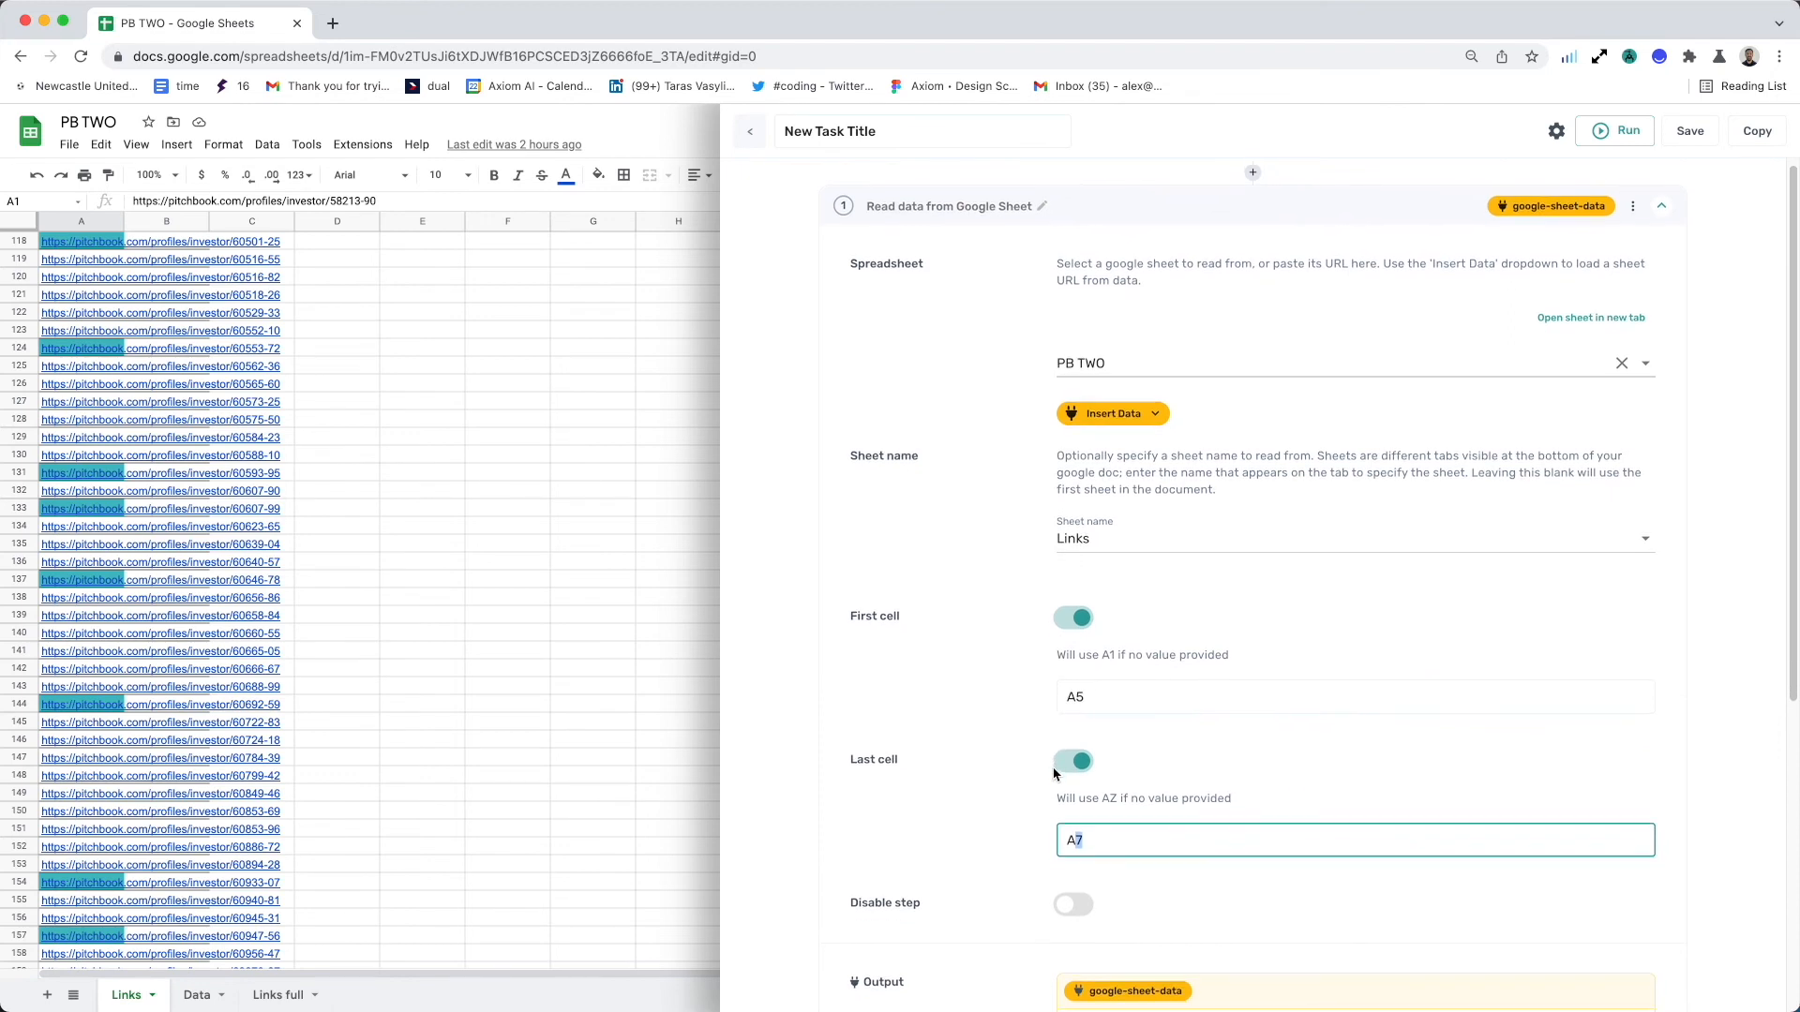
pyautogui.scroll(-3)
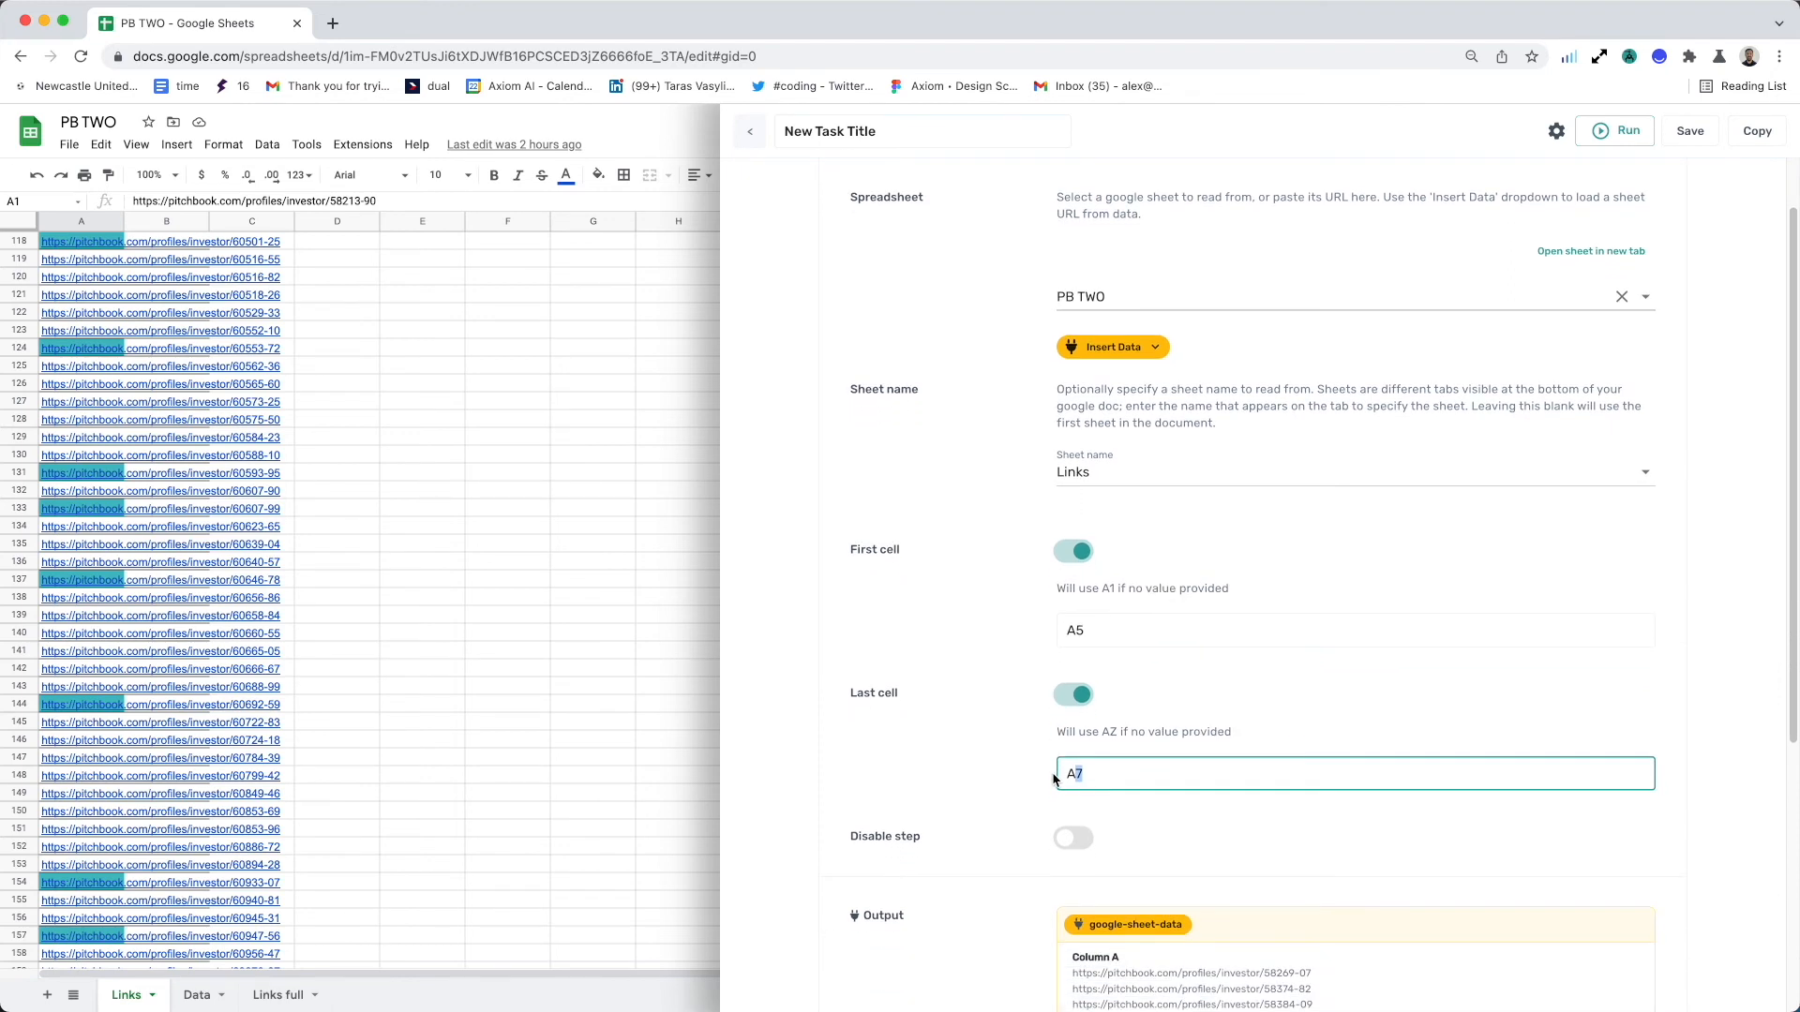
pyautogui.scroll(-3)
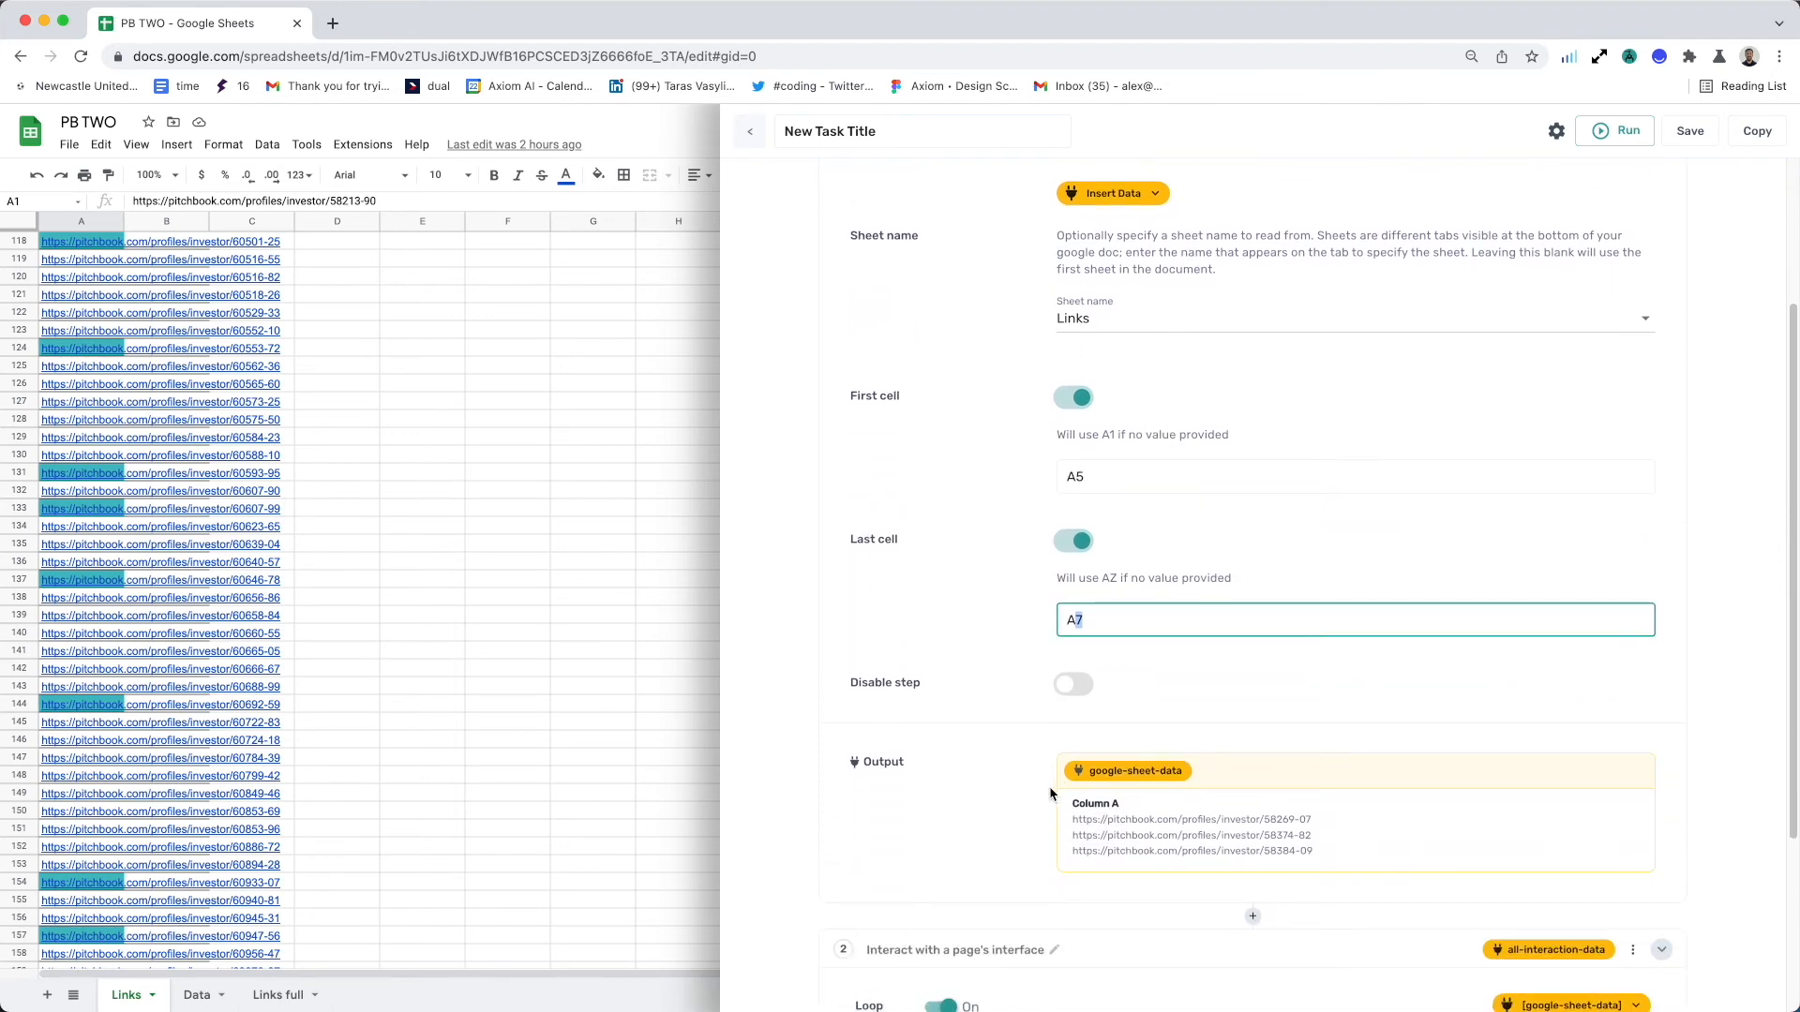
pyautogui.scroll(-3)
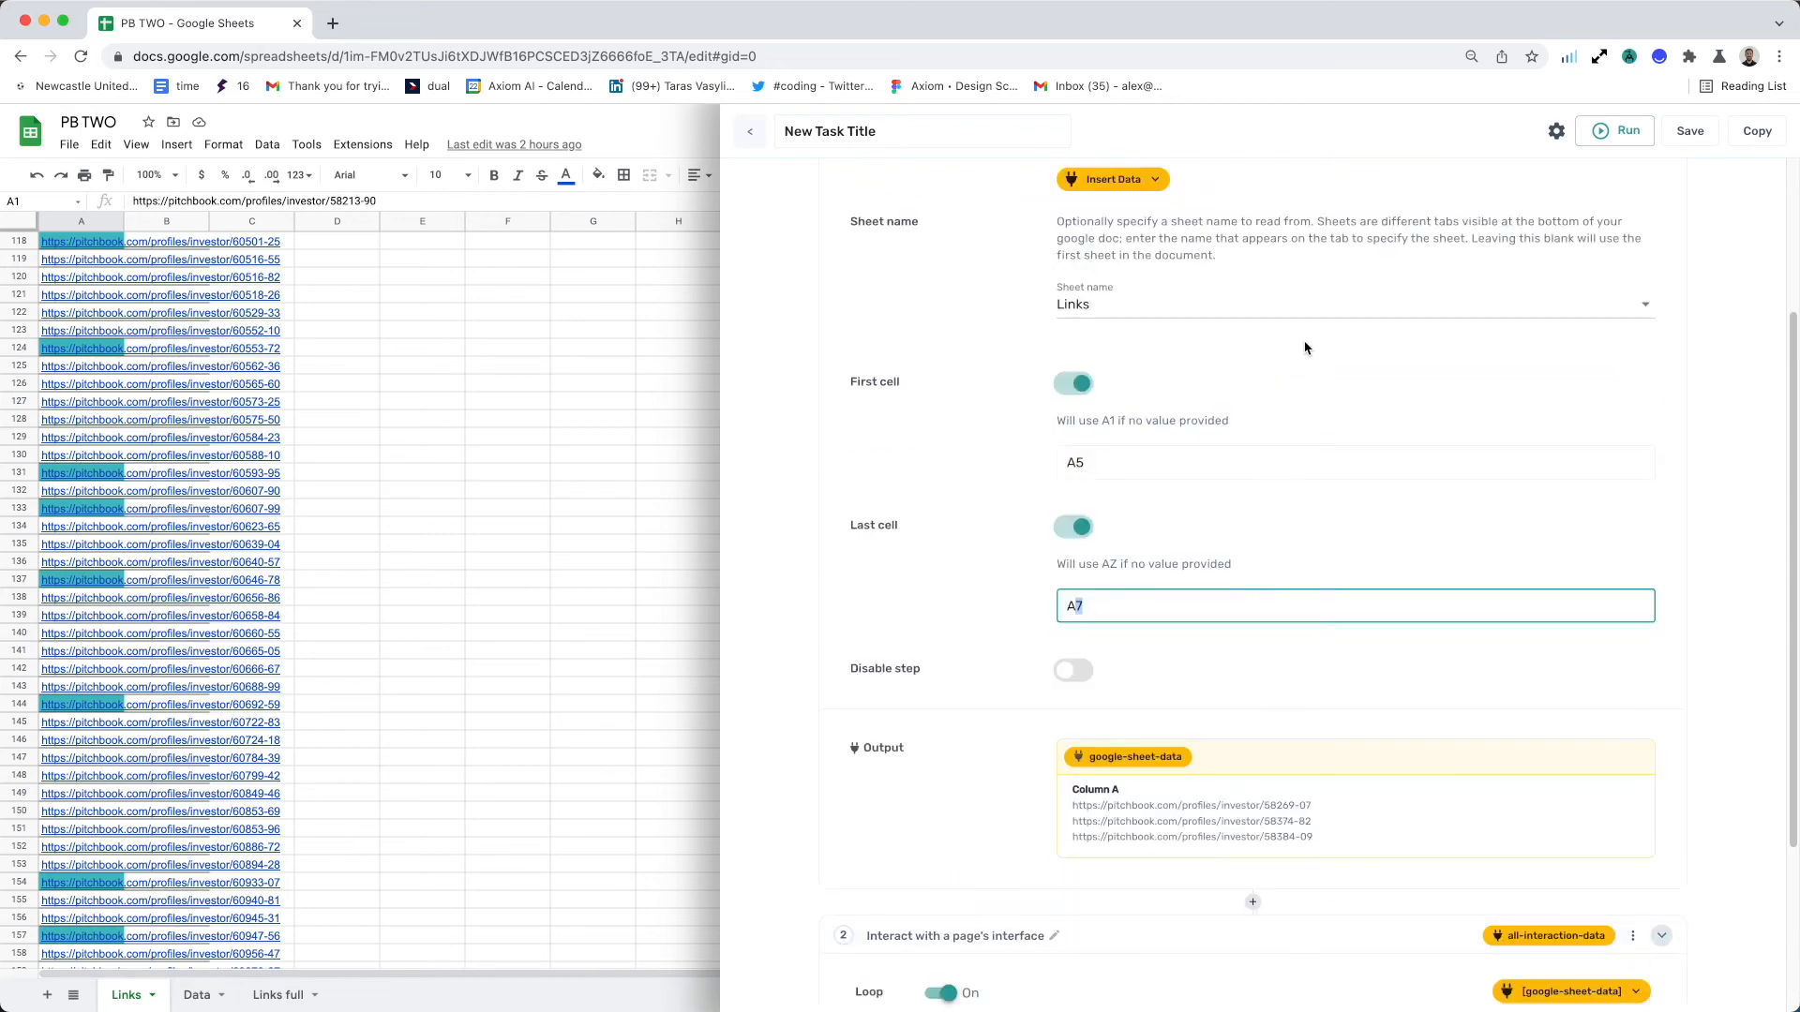
pyautogui.moveTo(911, 448)
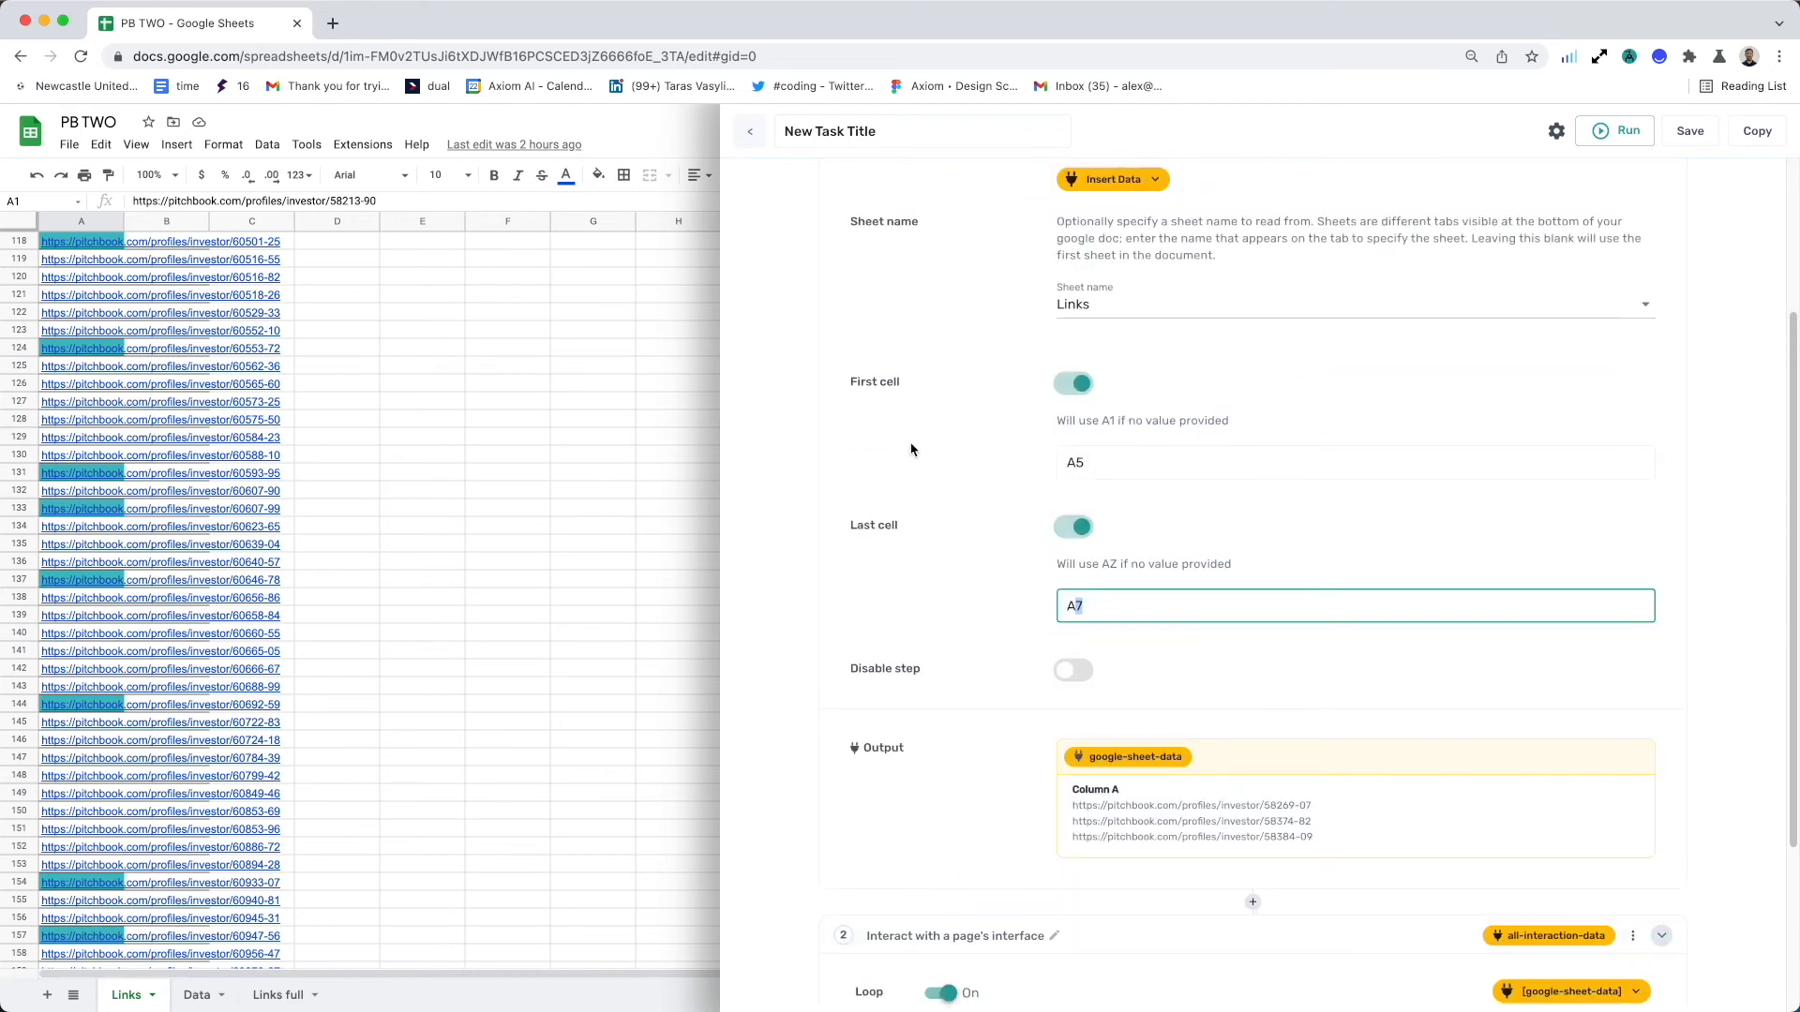